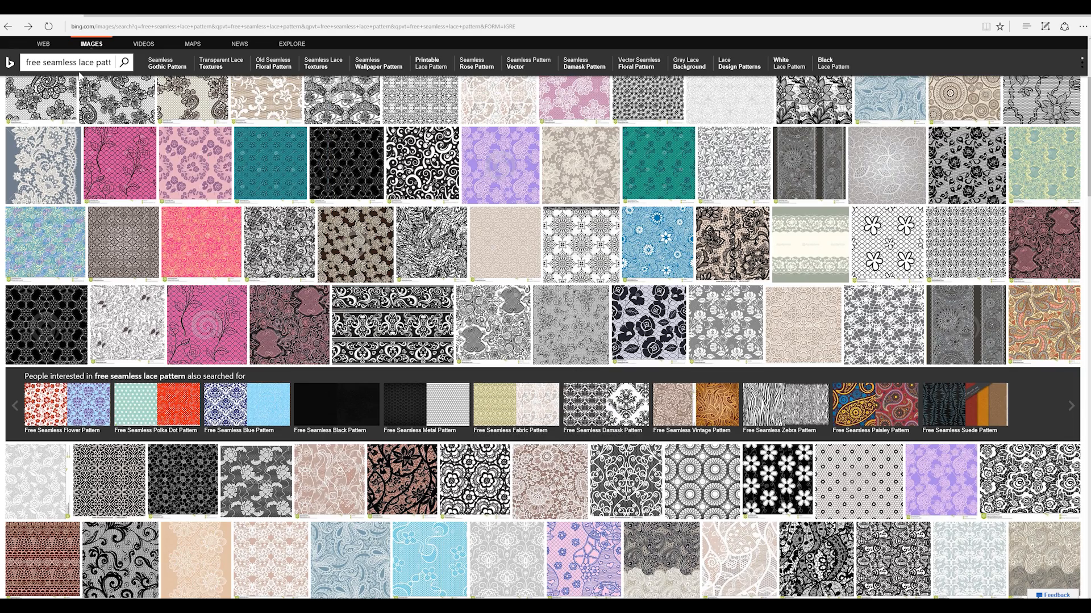
Browse the lace pattern results and view the grey-and-blue lacecolor.jpg texture.
scroll("up", 3)
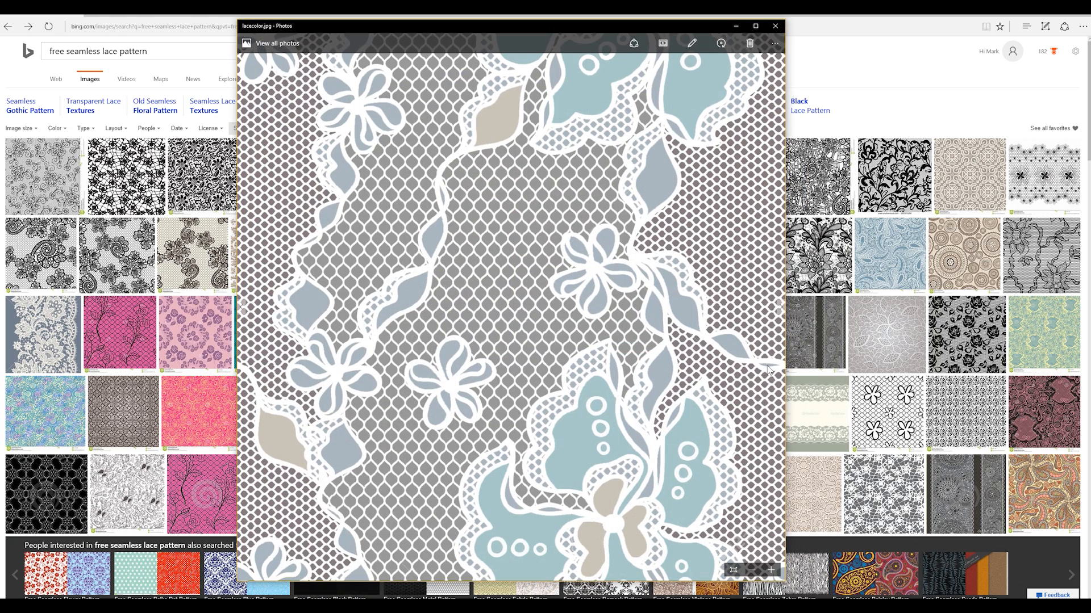
mouse_move(258, 371)
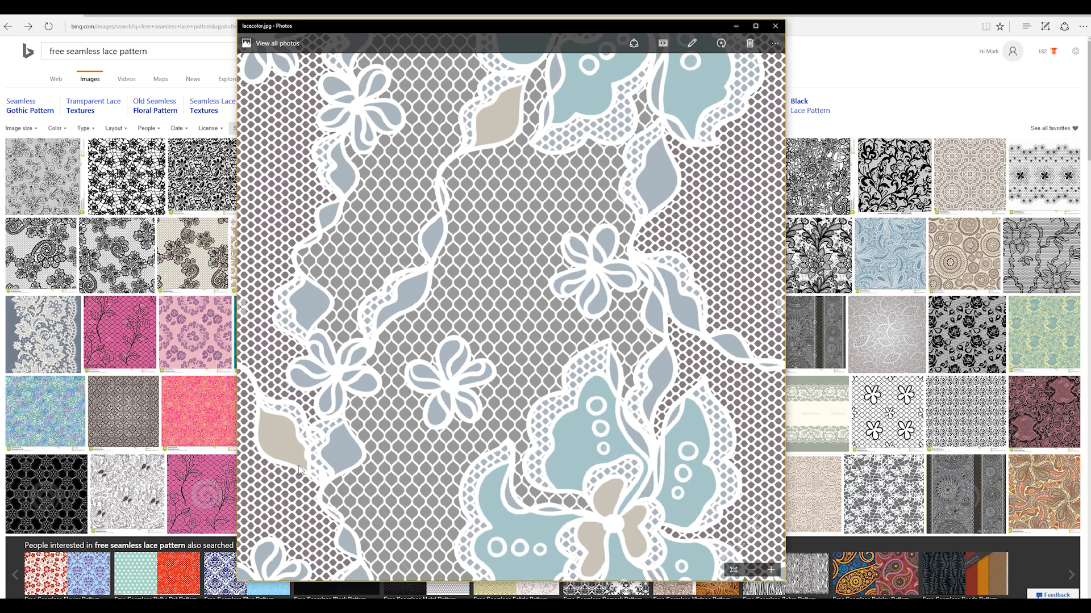
mouse_move(367, 349)
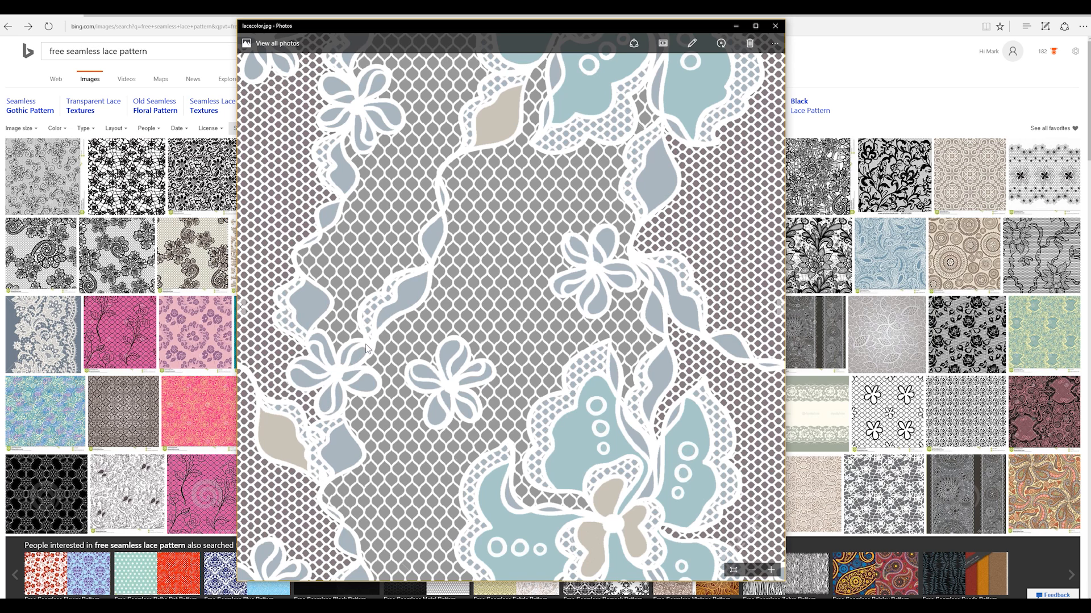
mouse_move(893, 547)
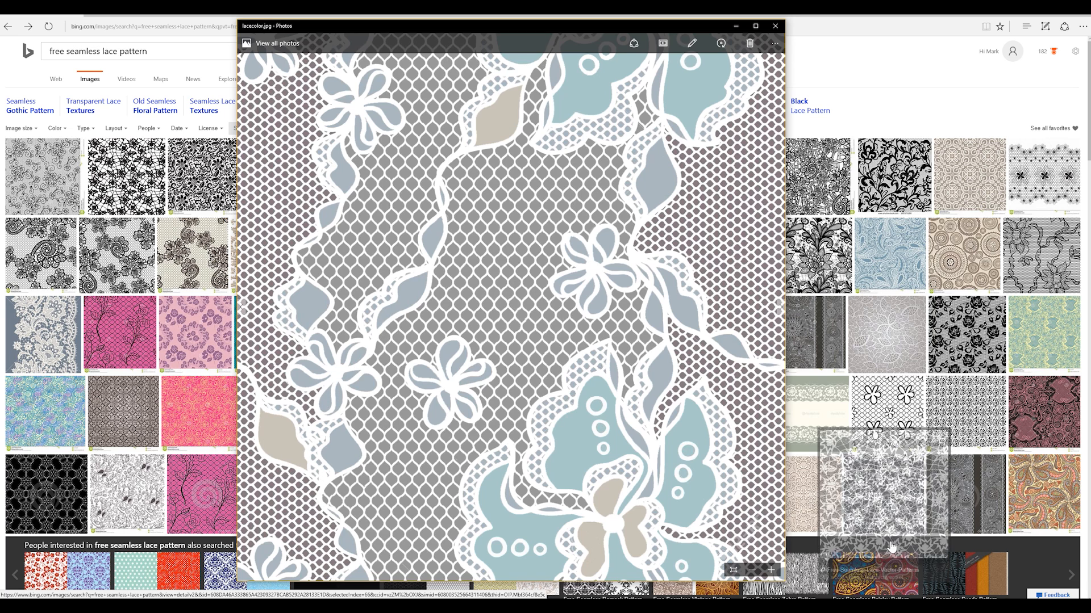
left_click(774, 26)
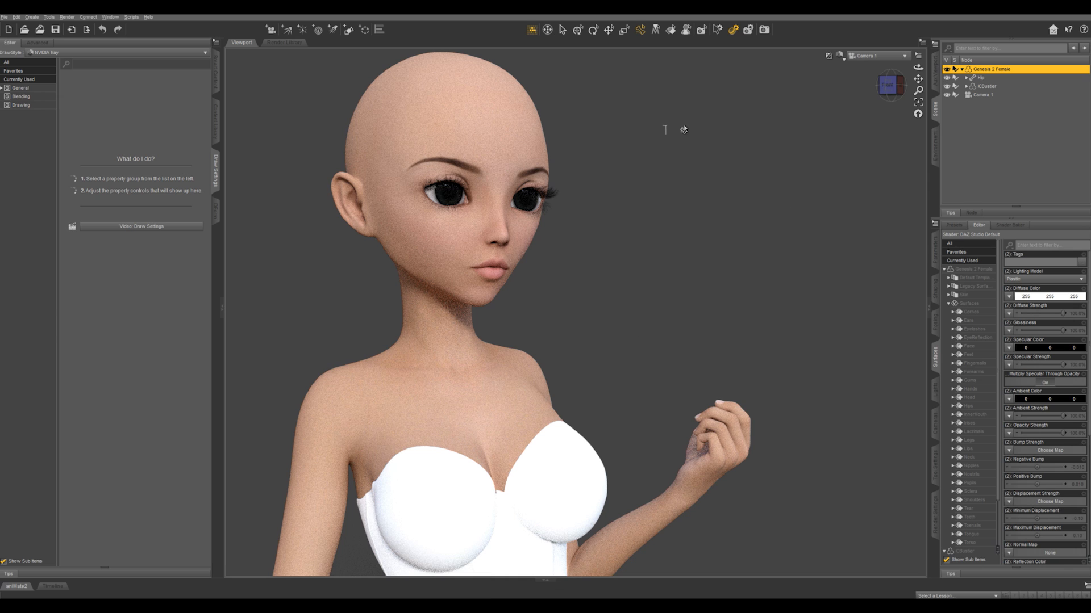
mouse_move(784, 148)
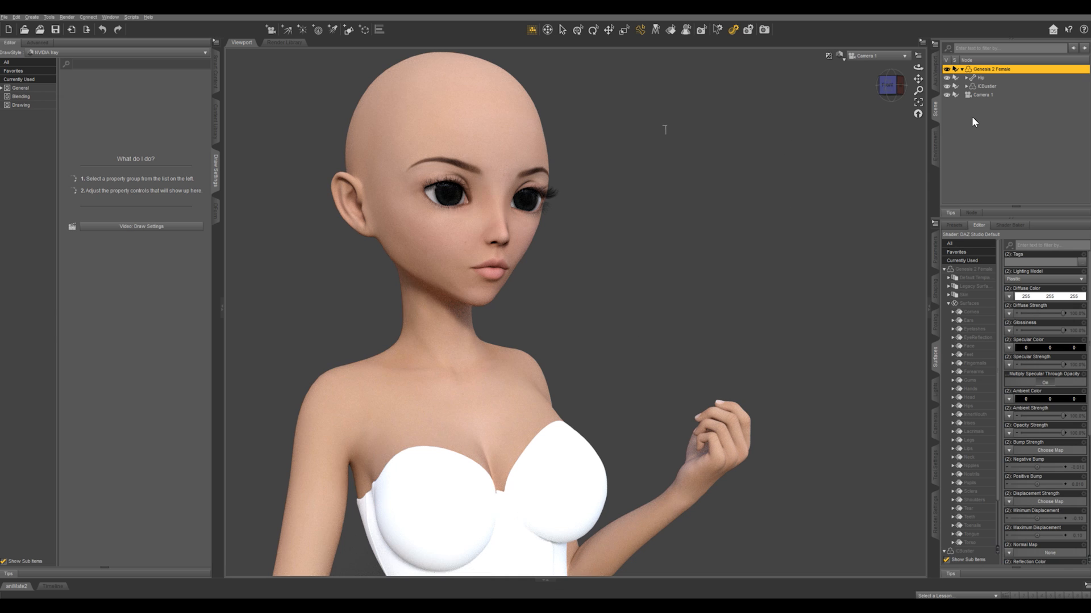
mouse_move(974, 271)
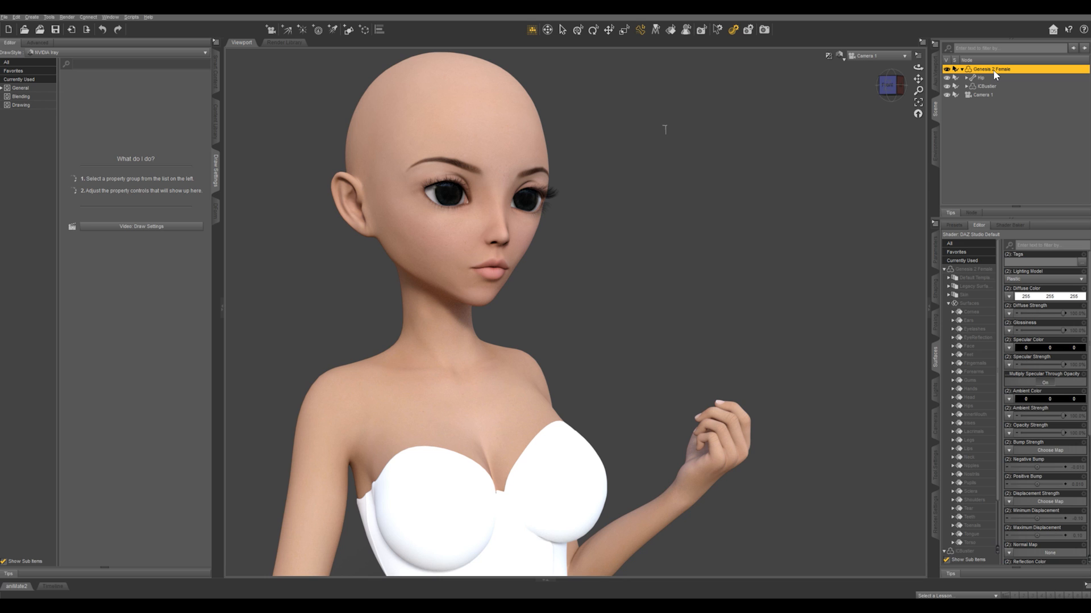
mouse_move(995, 75)
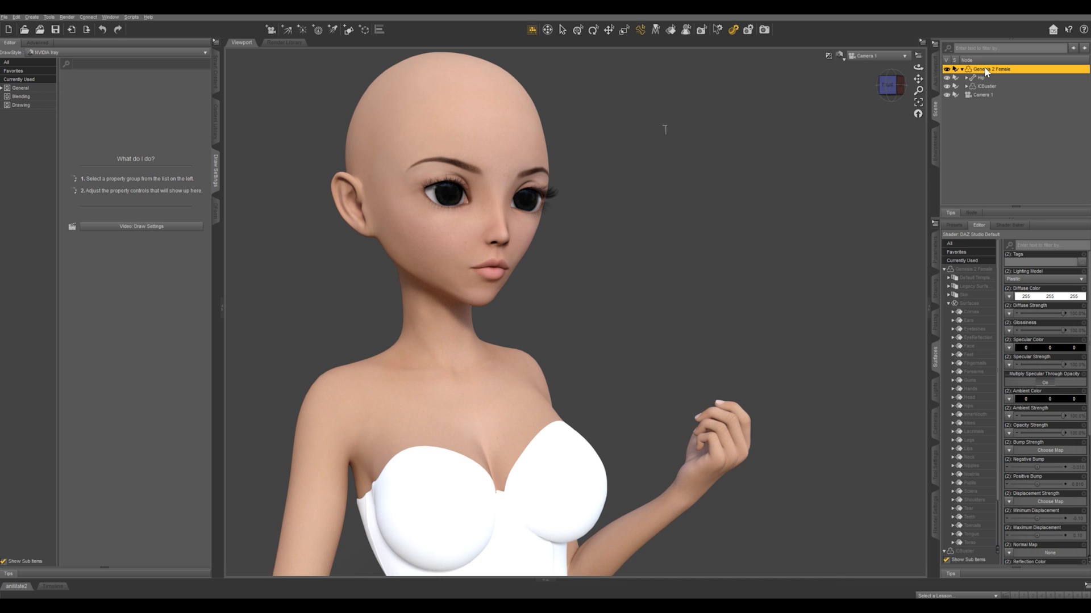
Create a geometry shell of Genesis 2 Female and begin renaming the new node.
left_click(32, 17)
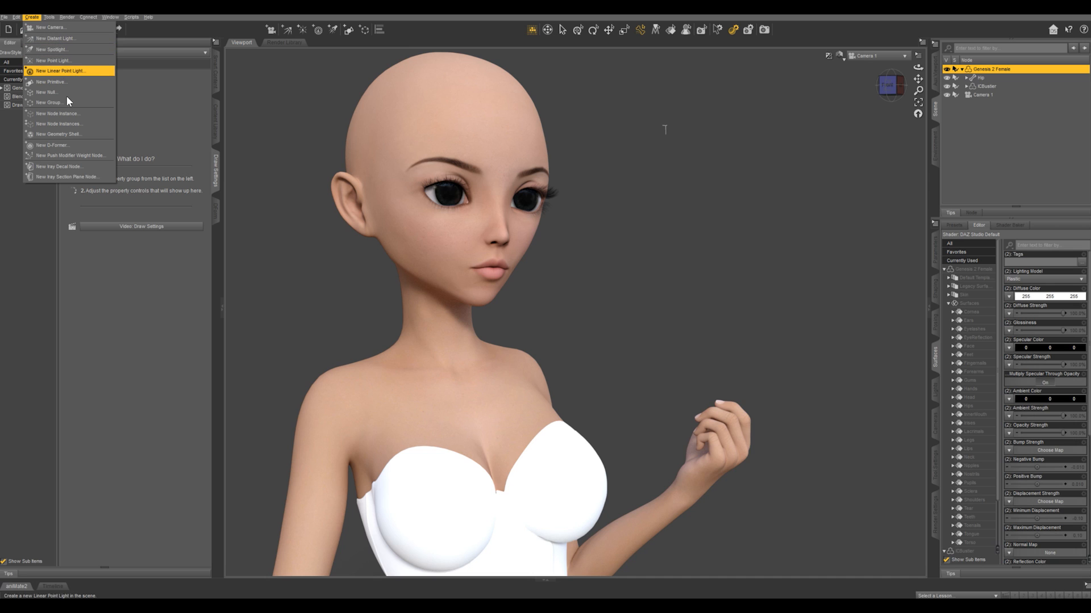
mouse_move(68, 134)
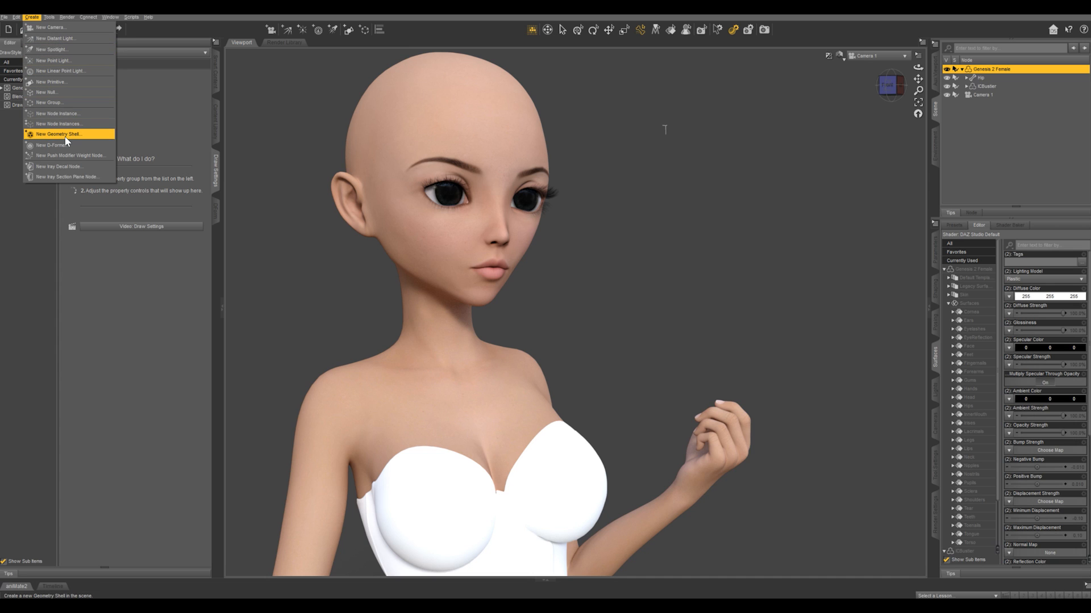
mouse_move(52, 27)
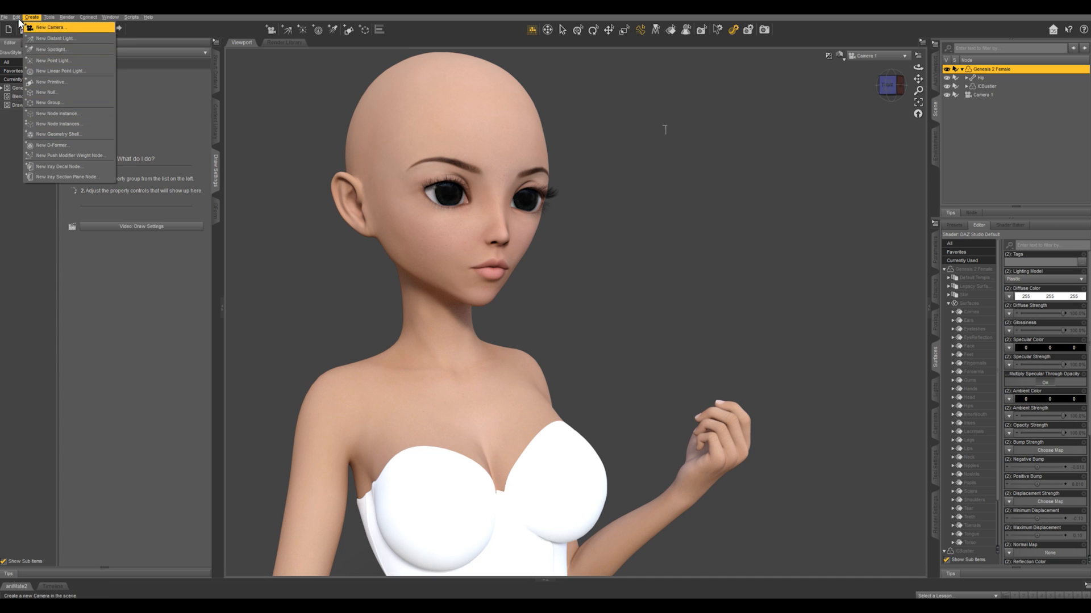
left_click(16, 17)
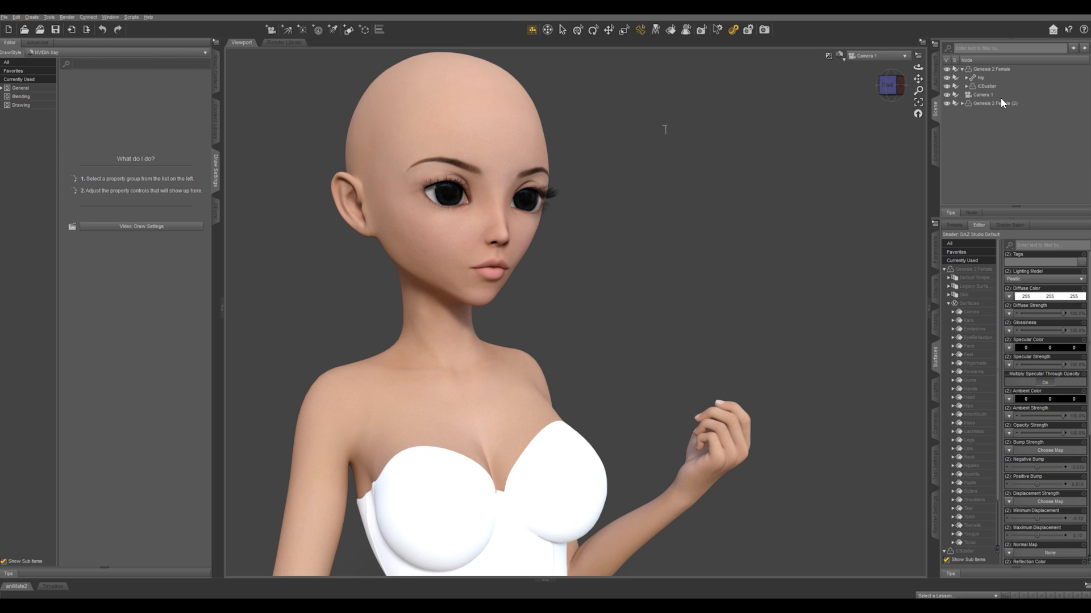
left_click(995, 103)
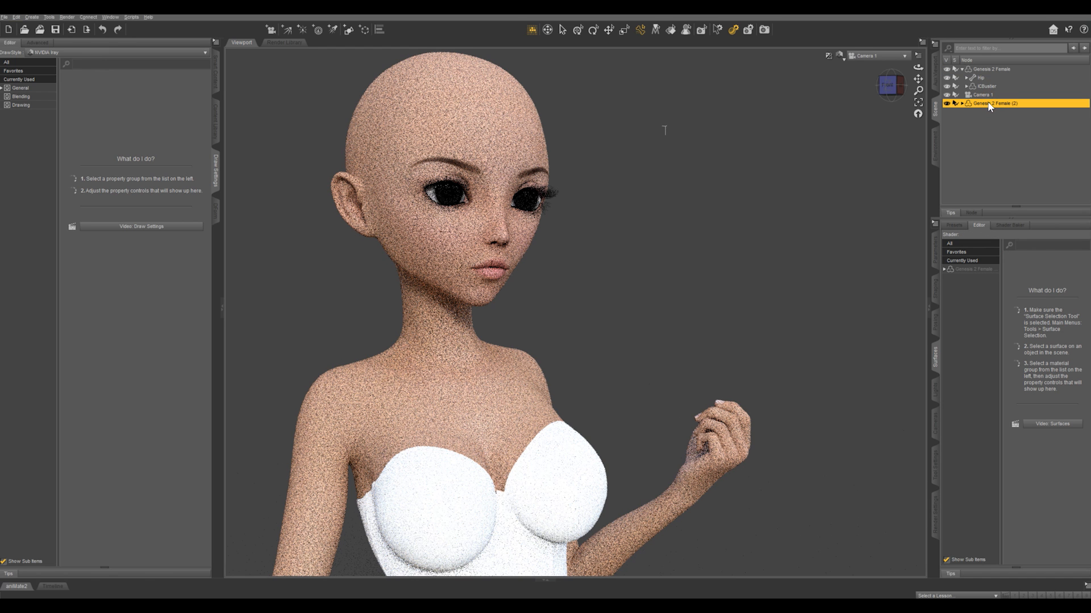
left_click(990, 70)
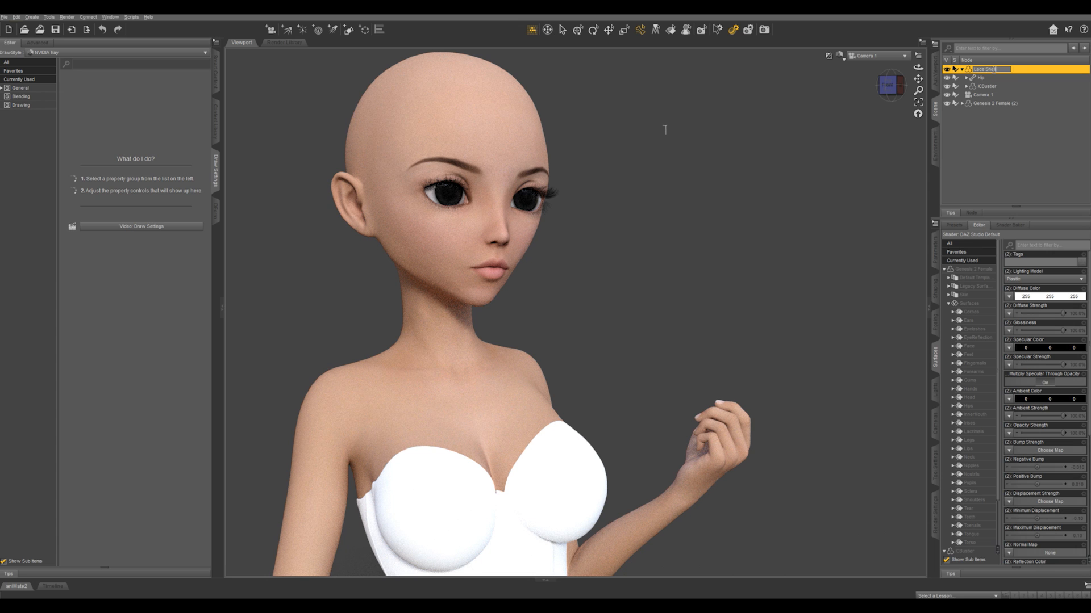
Name the shell Lace Shell and apply lacecolor.jpg as base color on its skin surfaces.
left_click(968, 329)
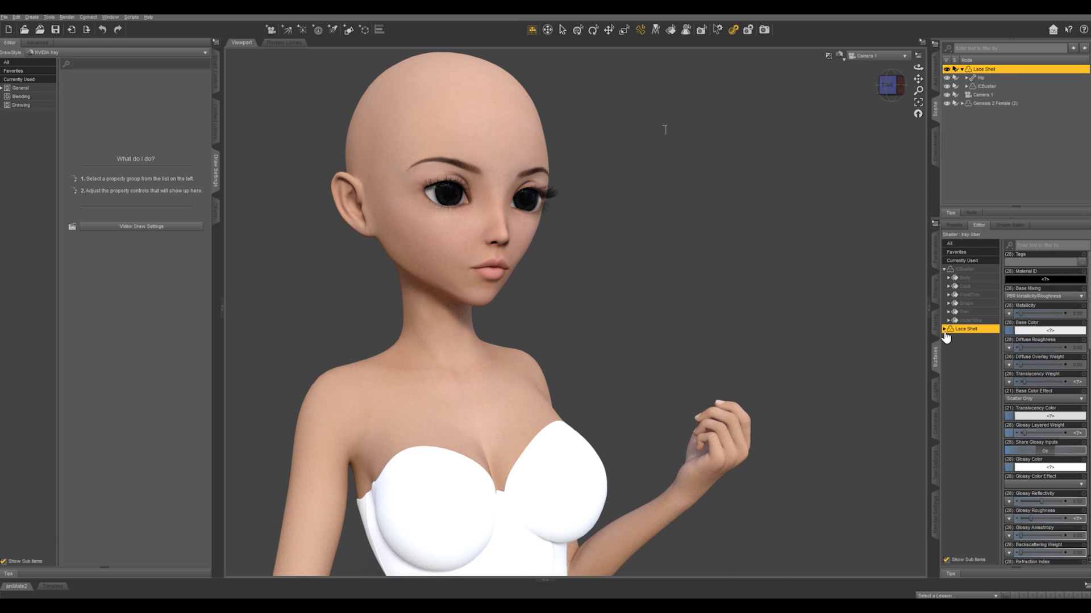
left_click(946, 329)
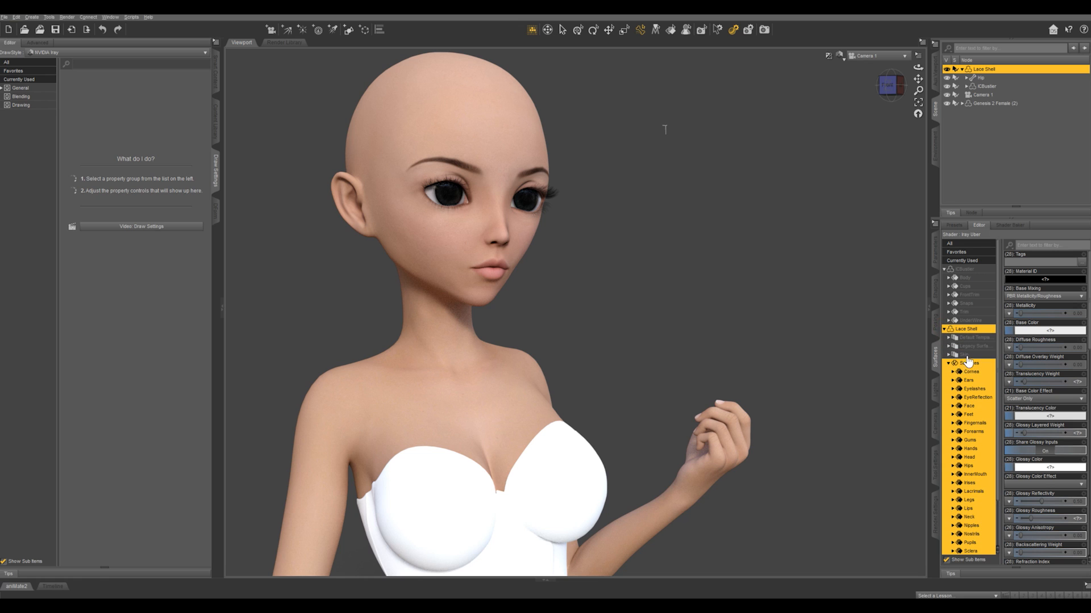
left_click(966, 355)
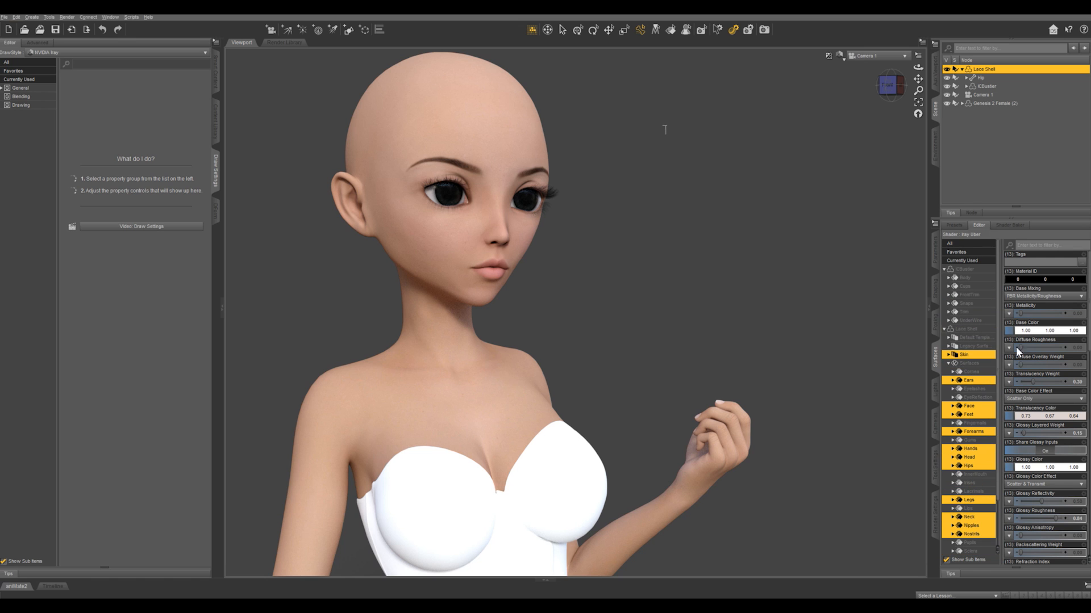
left_click(1011, 330)
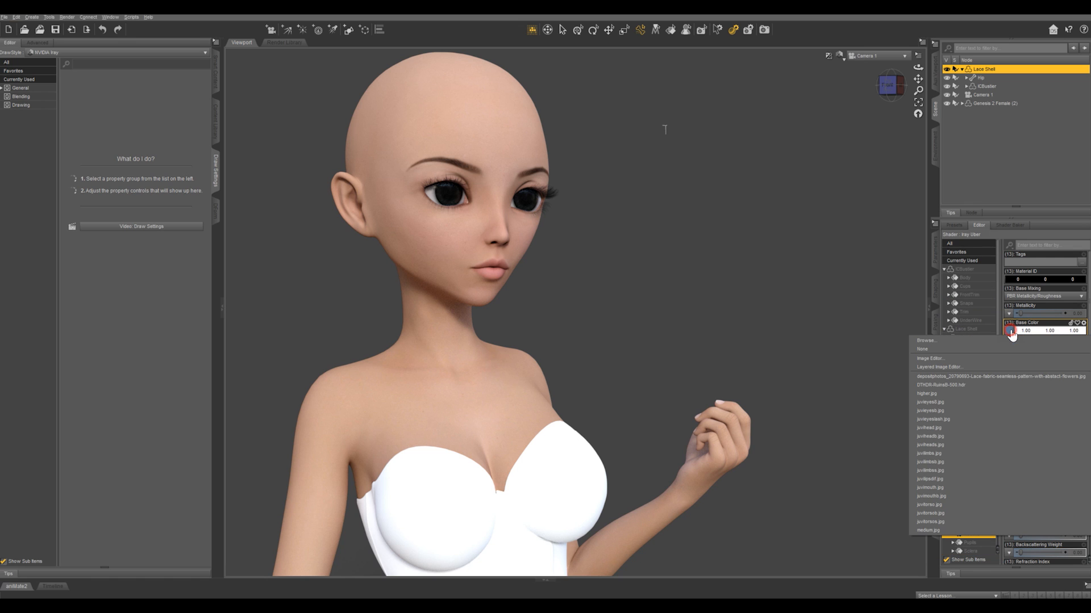
left_click(927, 341)
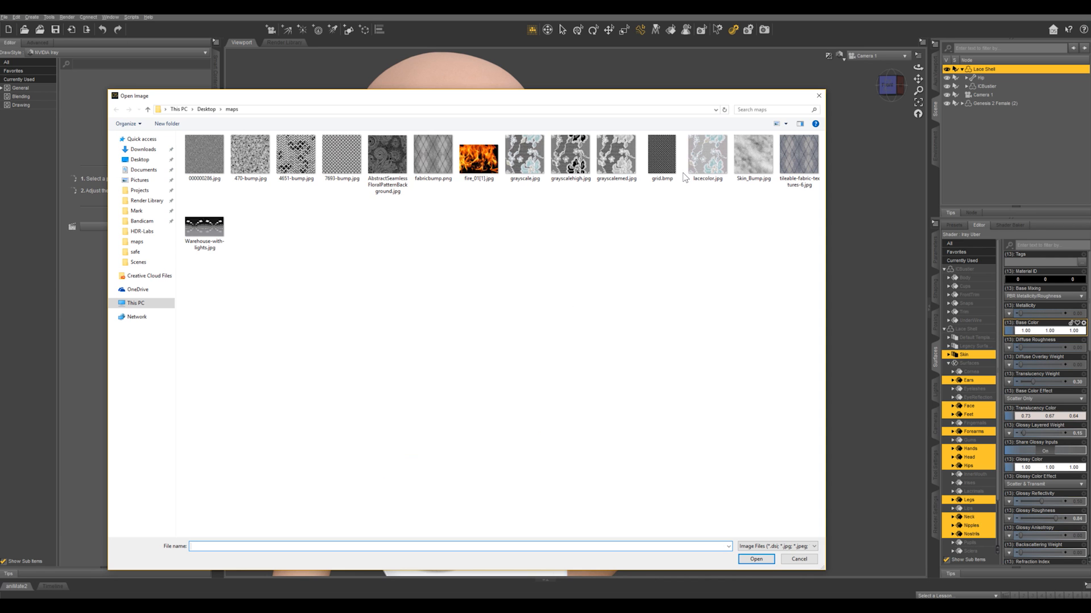
left_click(798, 559)
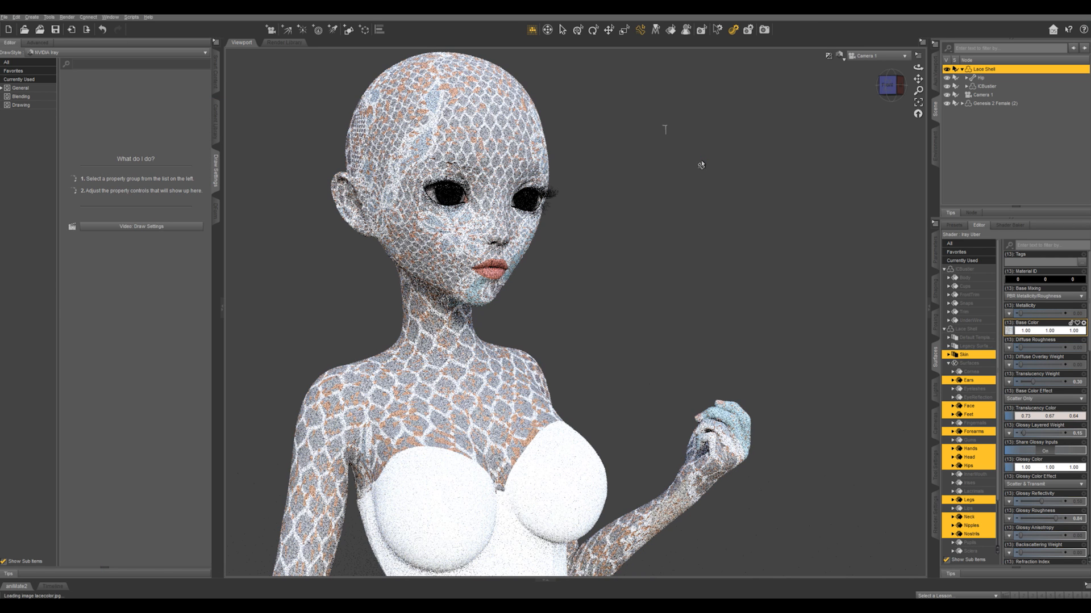
Load grayscalemed.jpg from the maps folder as the Lace Shell's cutout opacity map.
left_click(1029, 408)
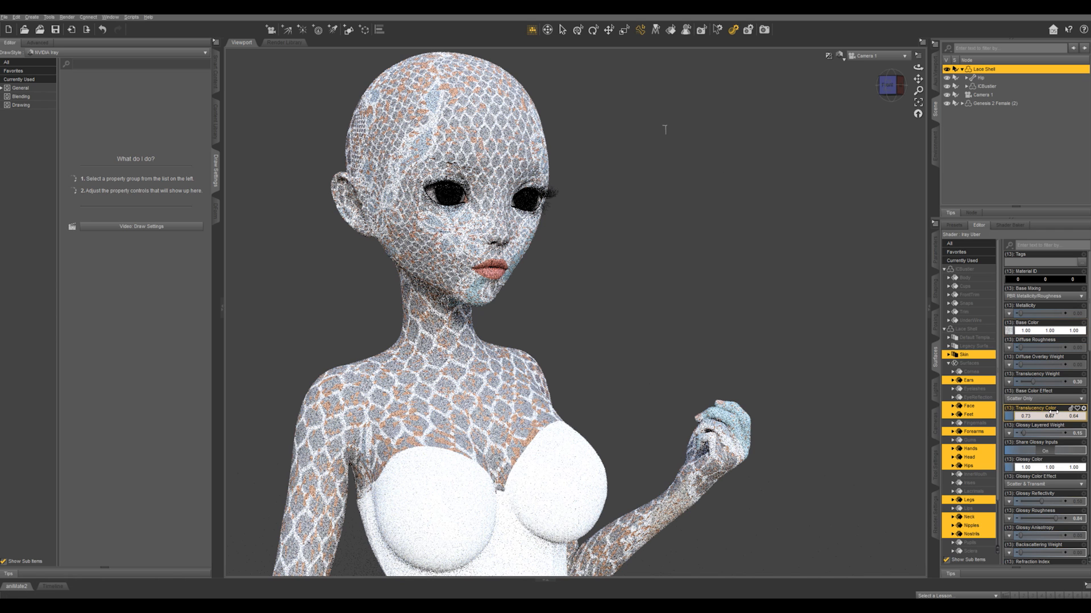
scroll("down", 3)
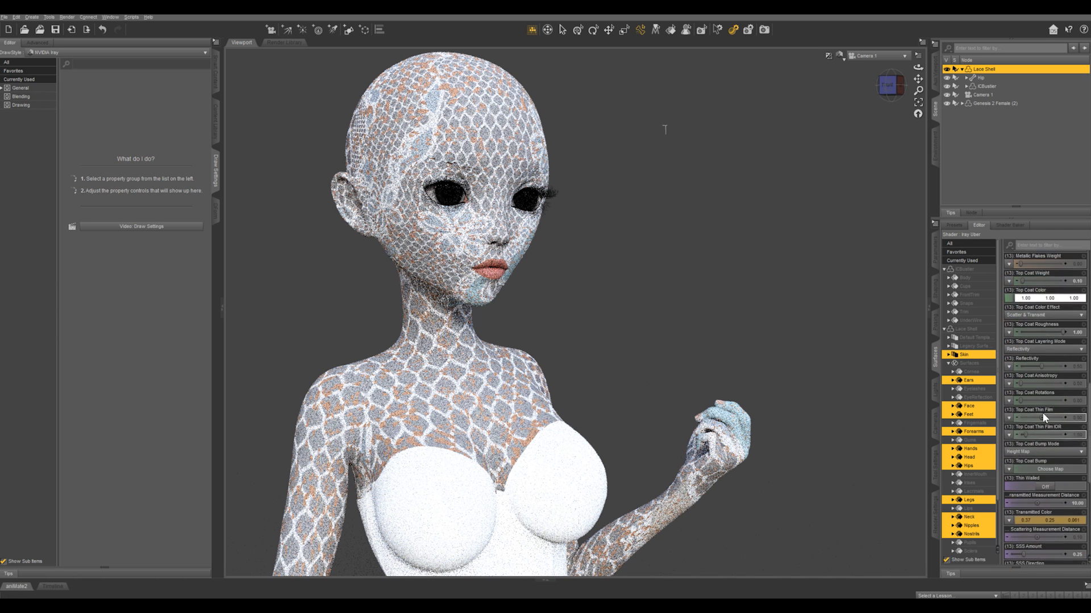
scroll("down", 3)
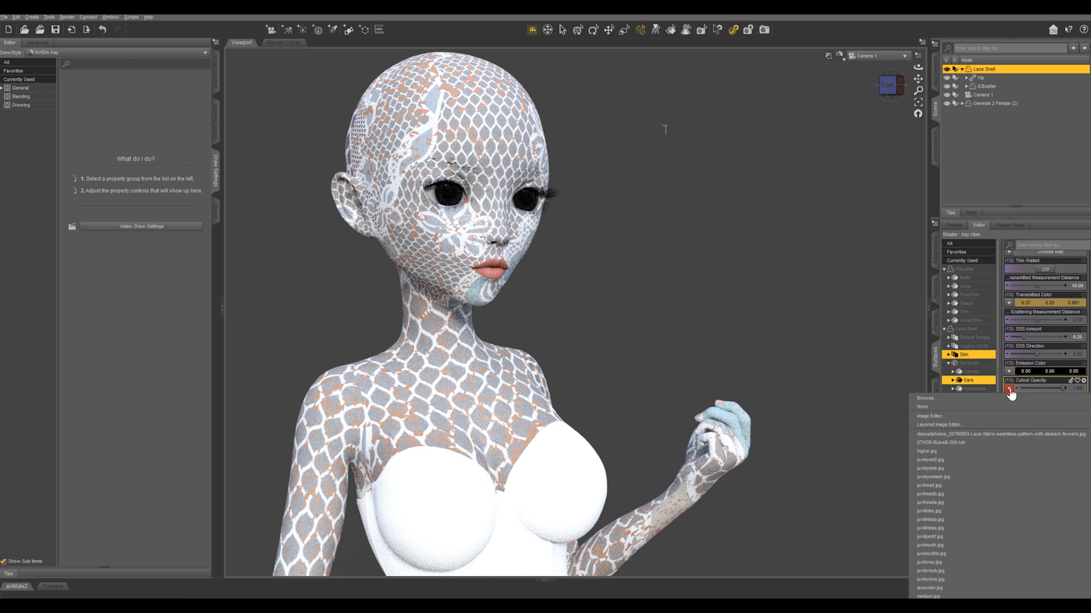
left_click(926, 397)
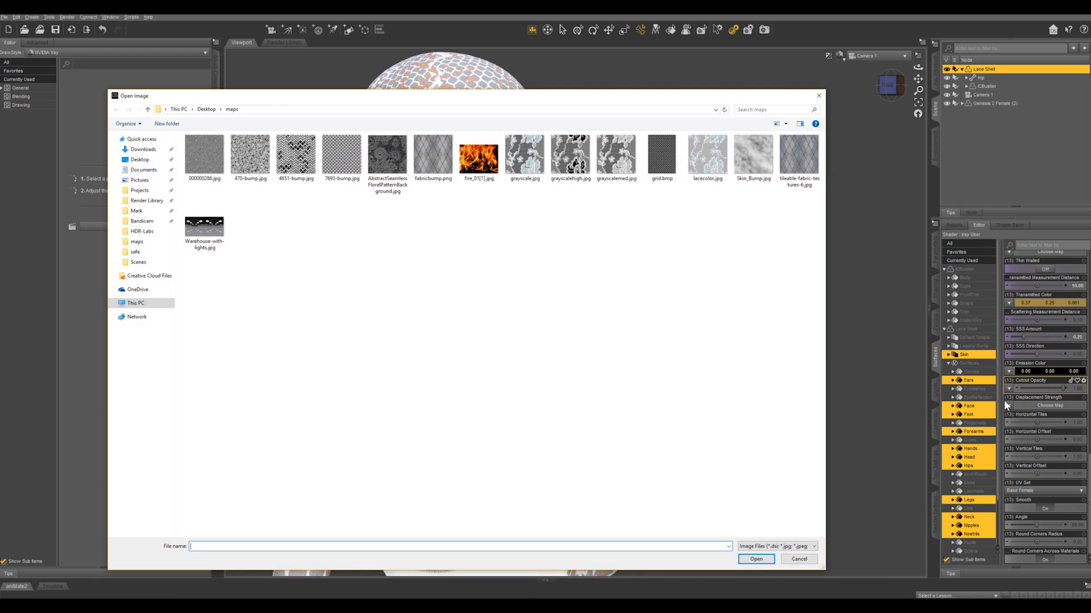
mouse_move(569, 198)
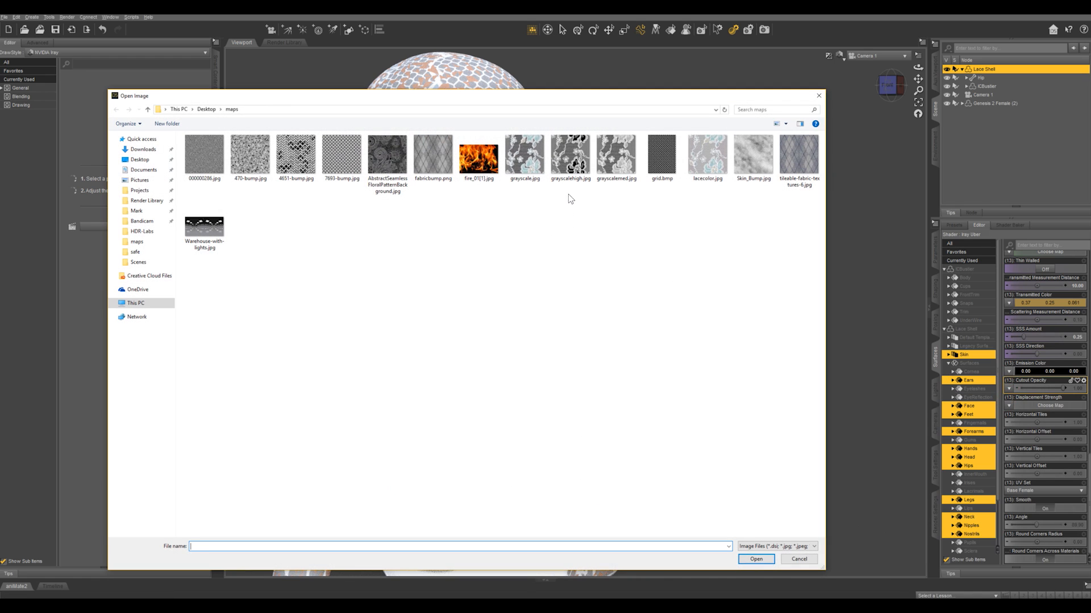
left_click(615, 157)
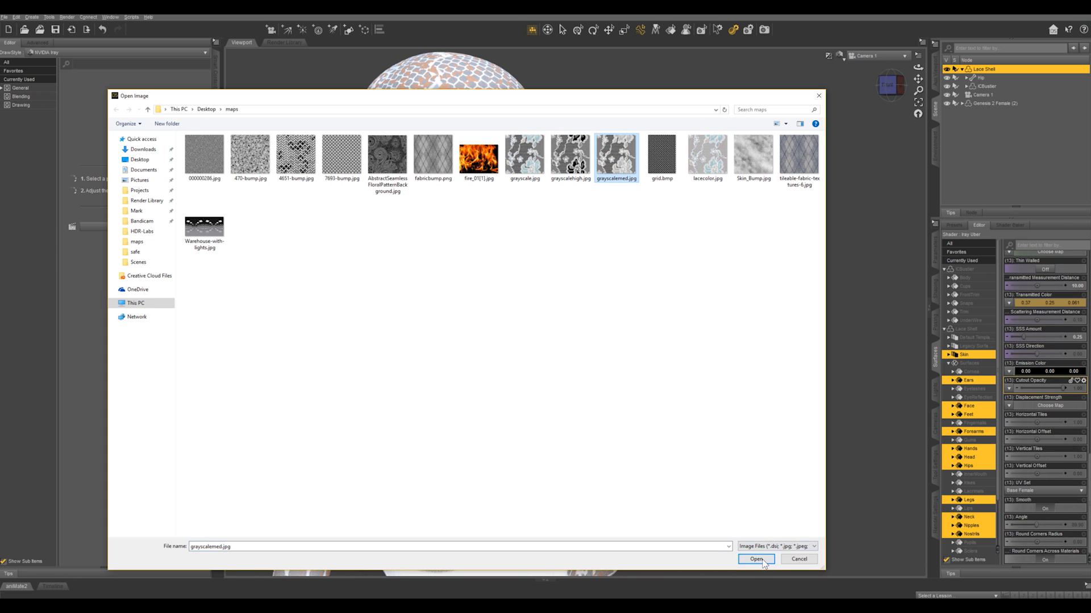
left_click(756, 559)
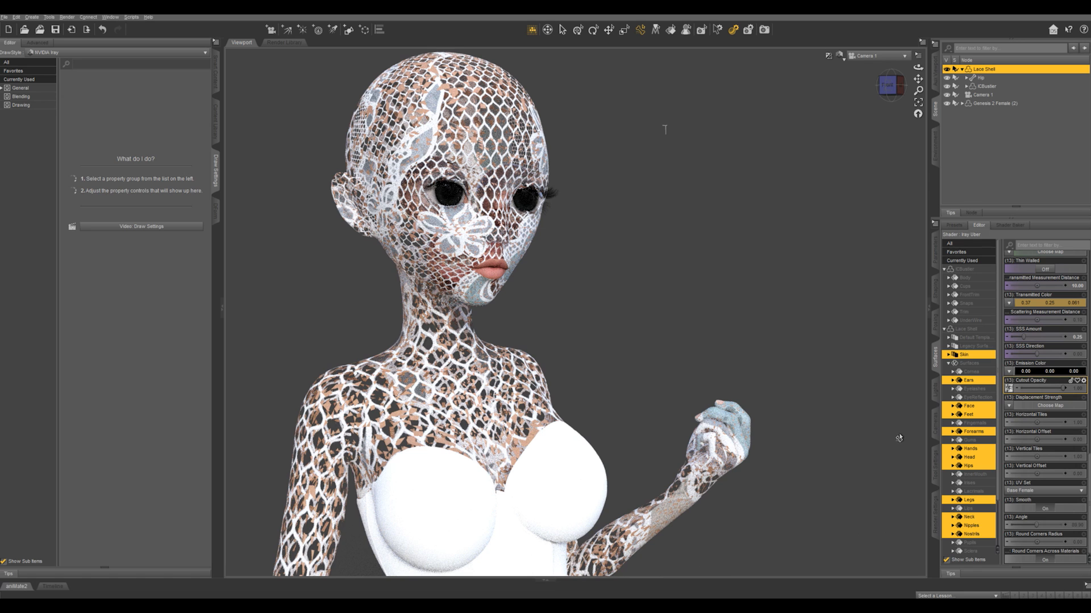
mouse_move(773, 465)
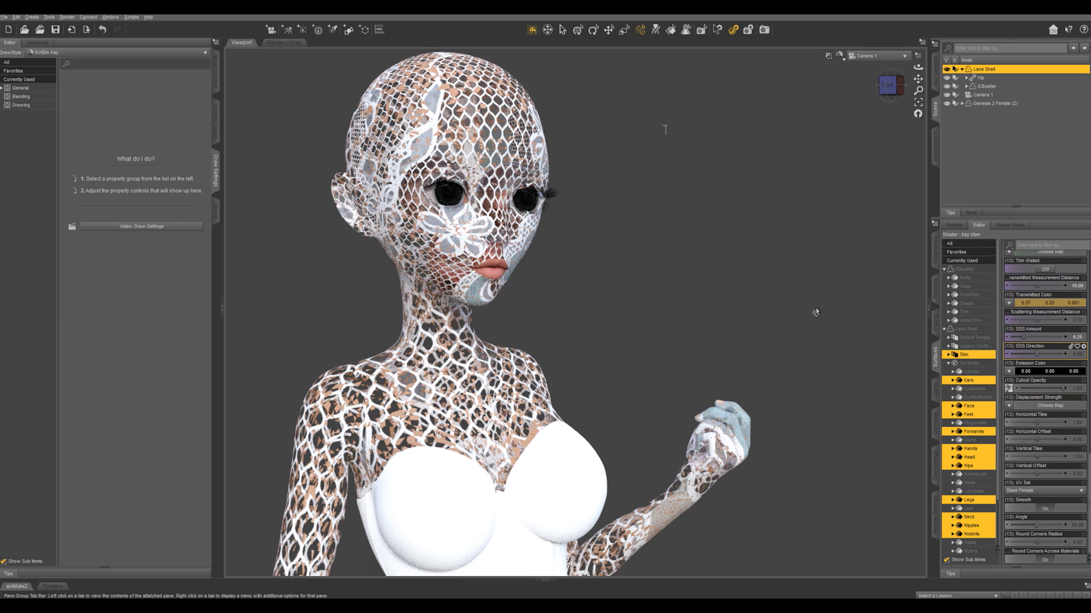
scroll("up", 3)
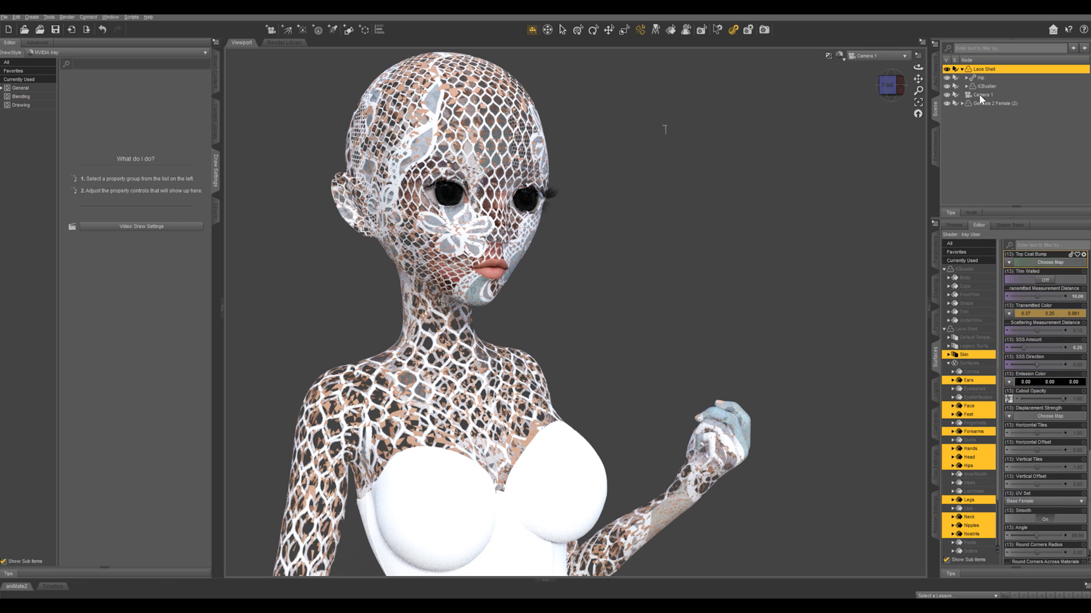
mouse_move(986, 99)
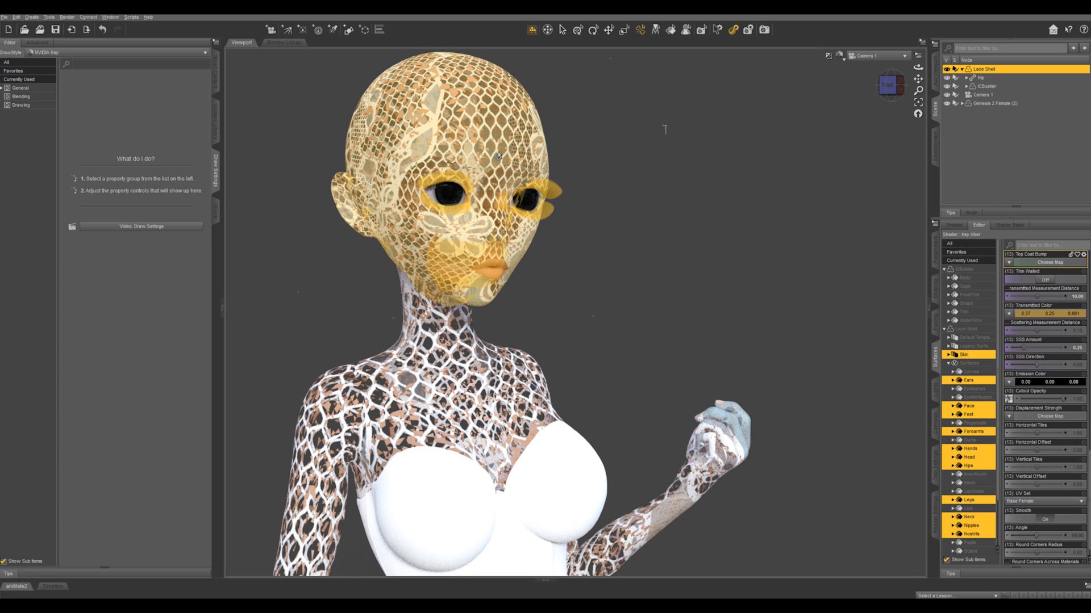
Start creating a new push modifier weight node from the Create menu.
left_click(983, 69)
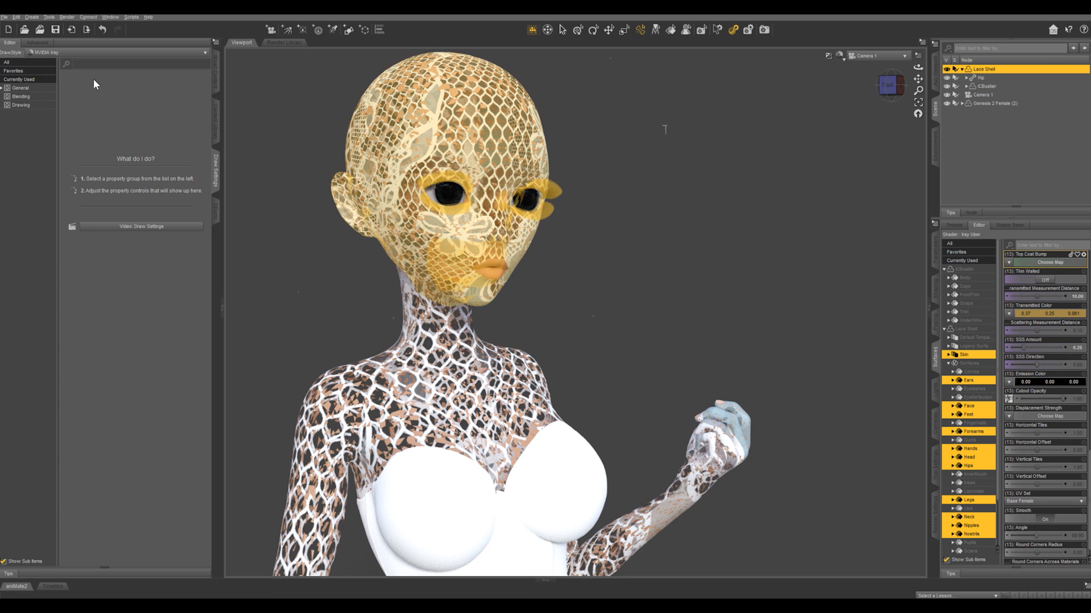
left_click(31, 17)
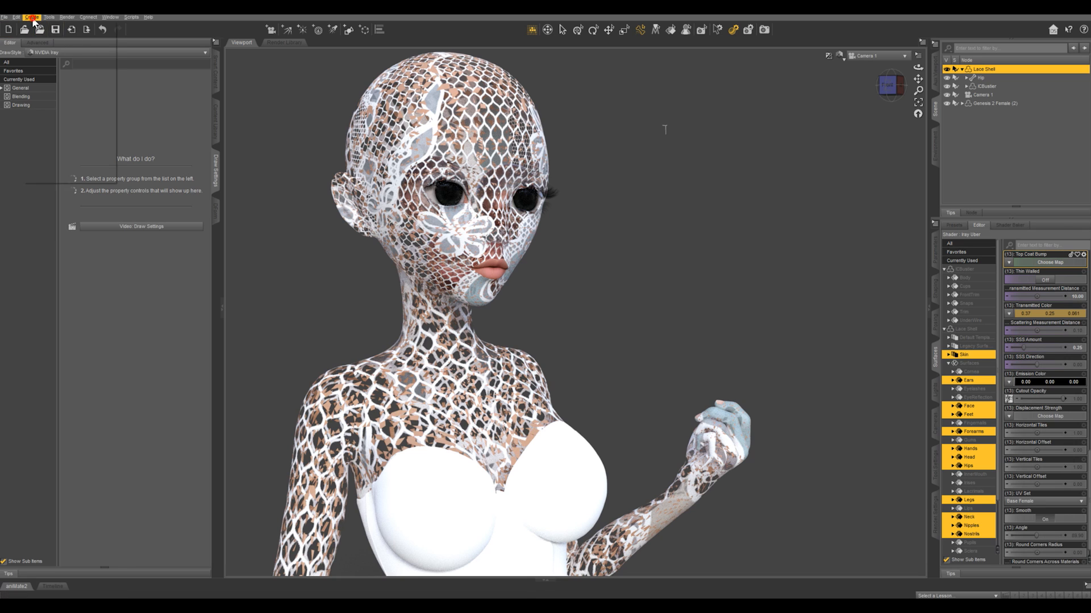
left_click(32, 17)
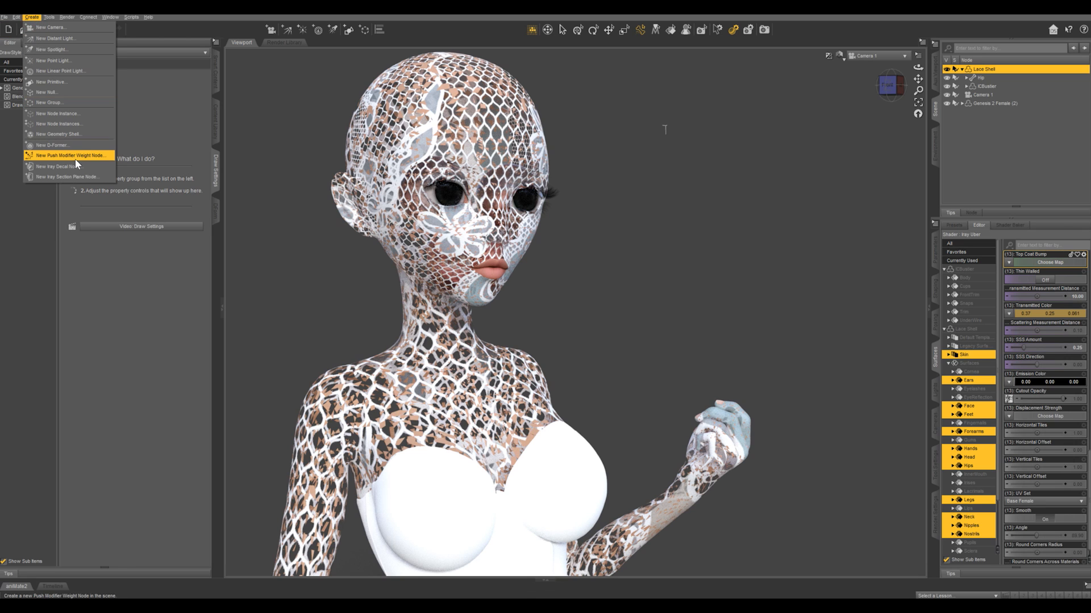
left_click(70, 155)
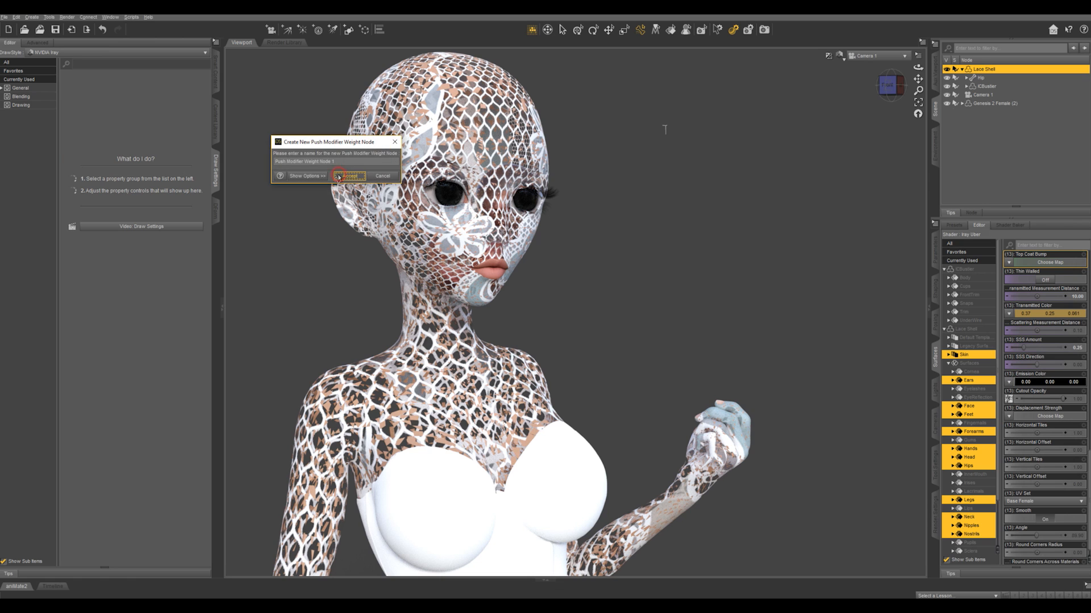
Accept Push Modifier Weight Node 1 and head to the Node Weight Map Brush tool.
left_click(351, 175)
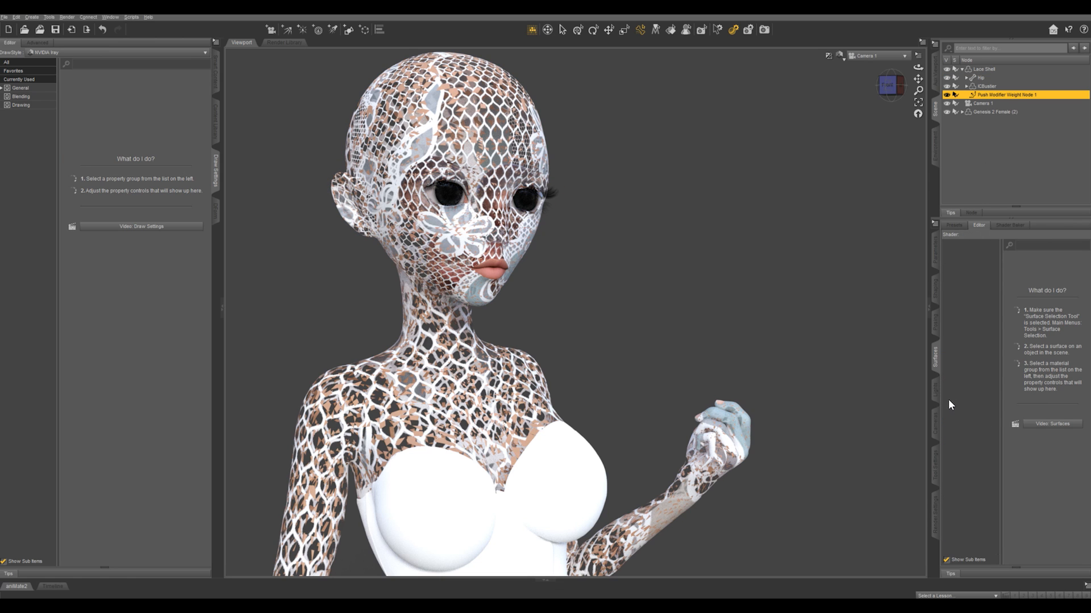
left_click(49, 17)
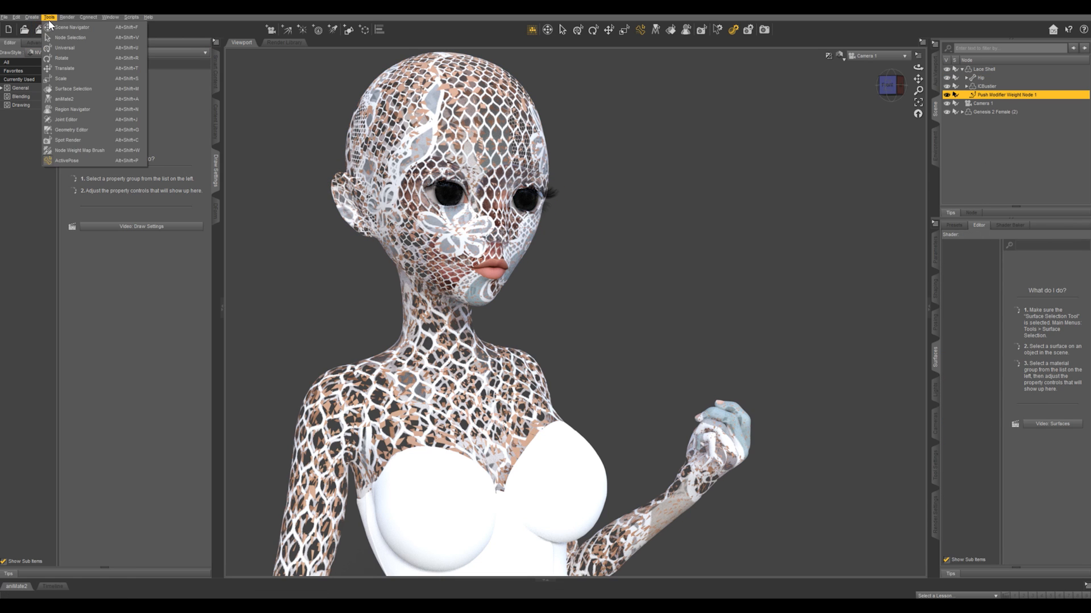
mouse_move(80, 150)
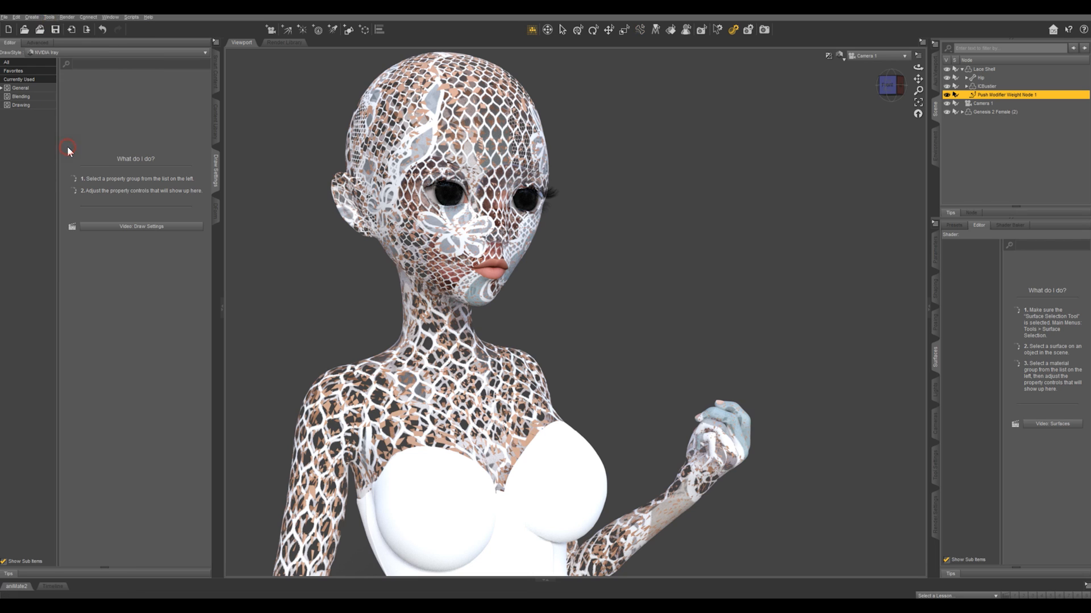
mouse_move(952, 473)
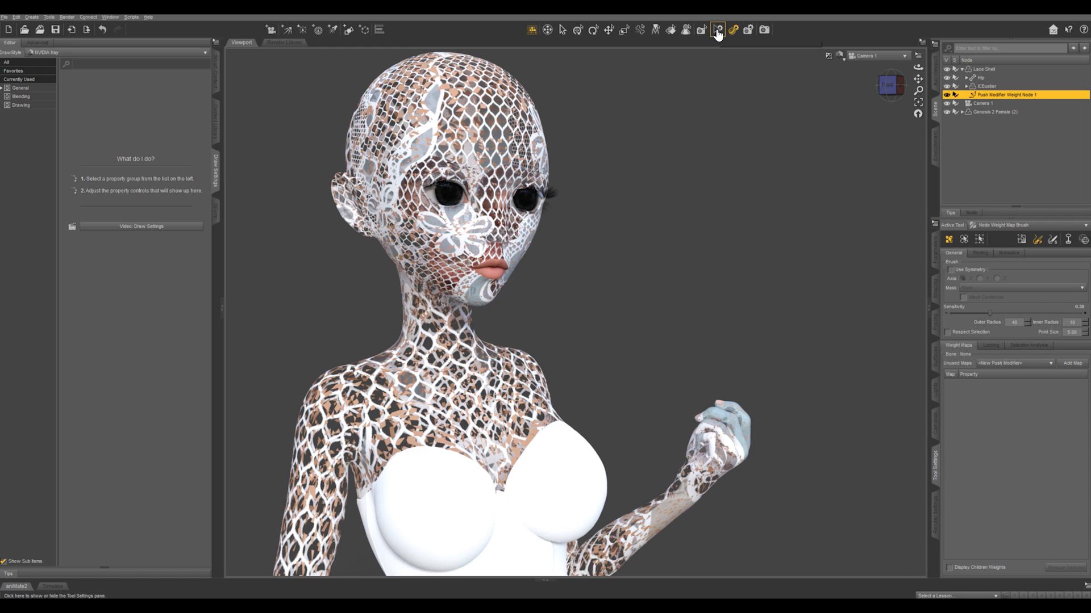
mouse_move(912, 250)
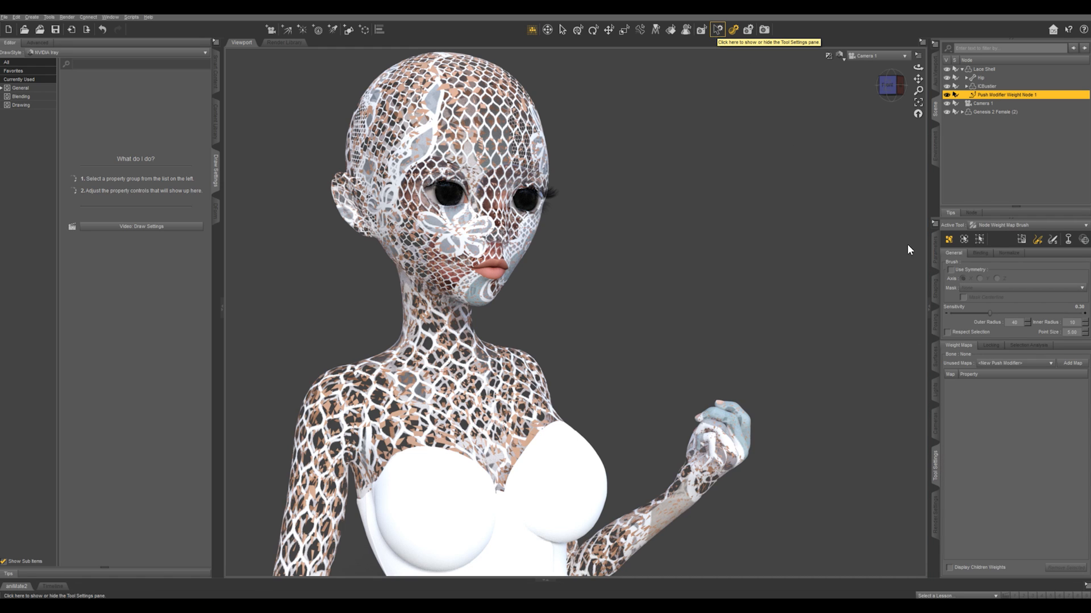
mouse_move(1080, 362)
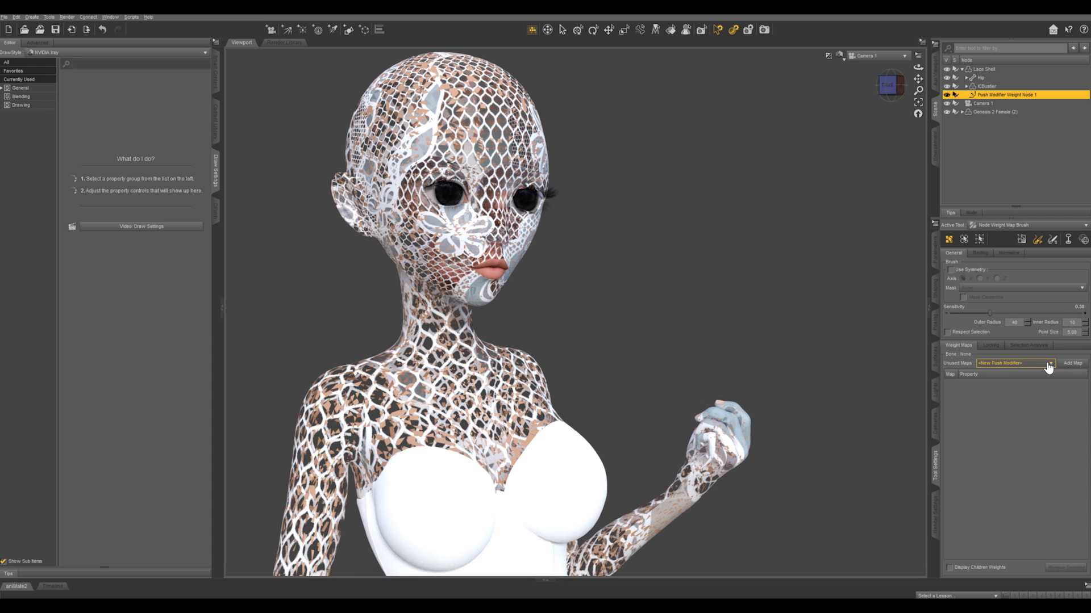
Add a new push modifier weight map to the node with its default name.
left_click(1071, 363)
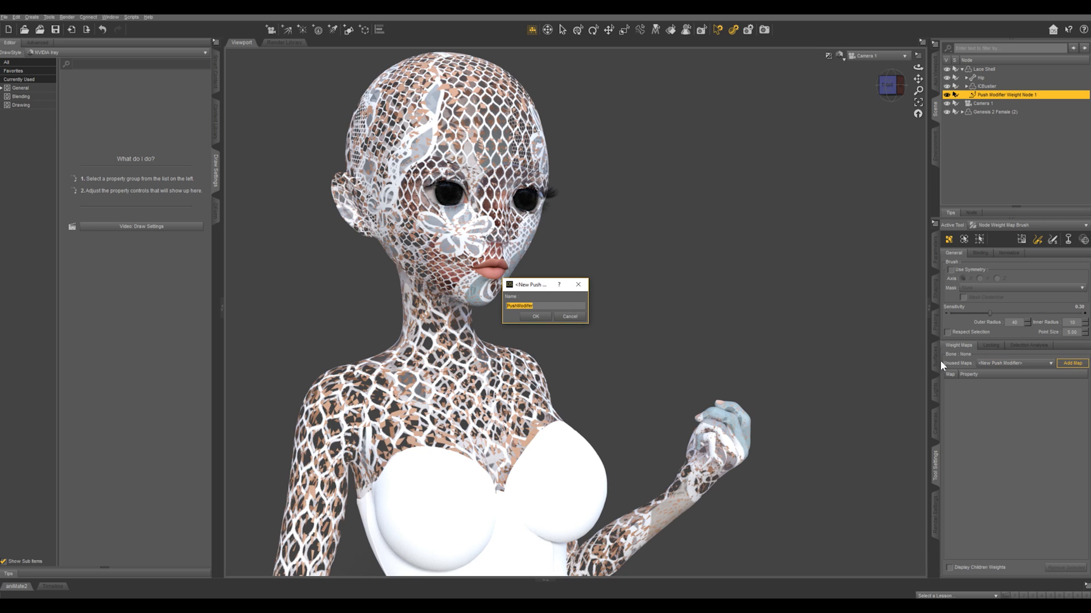
left_click(535, 317)
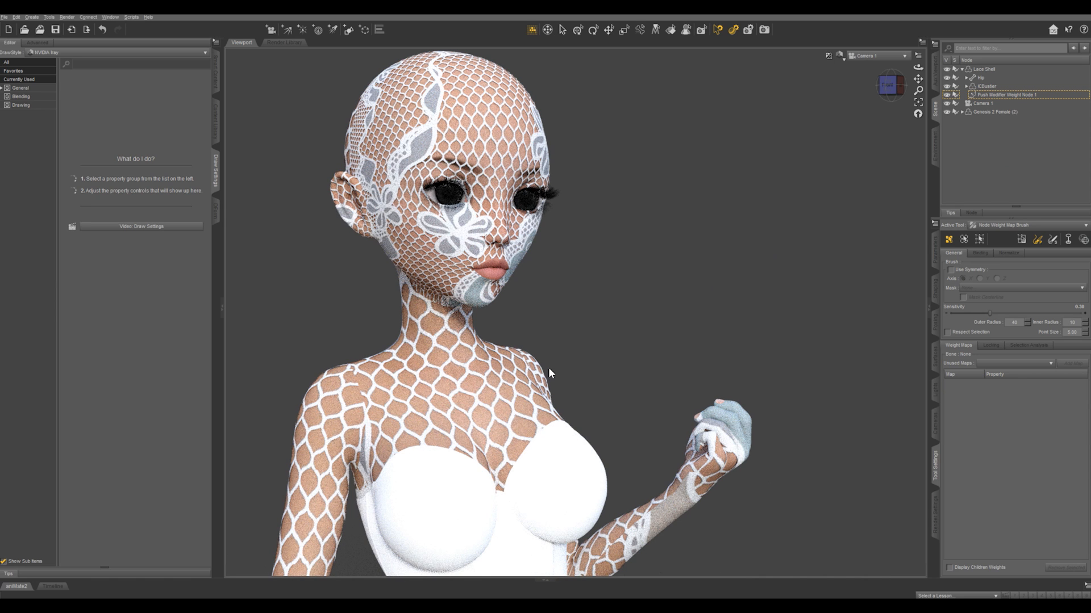
mouse_move(570, 323)
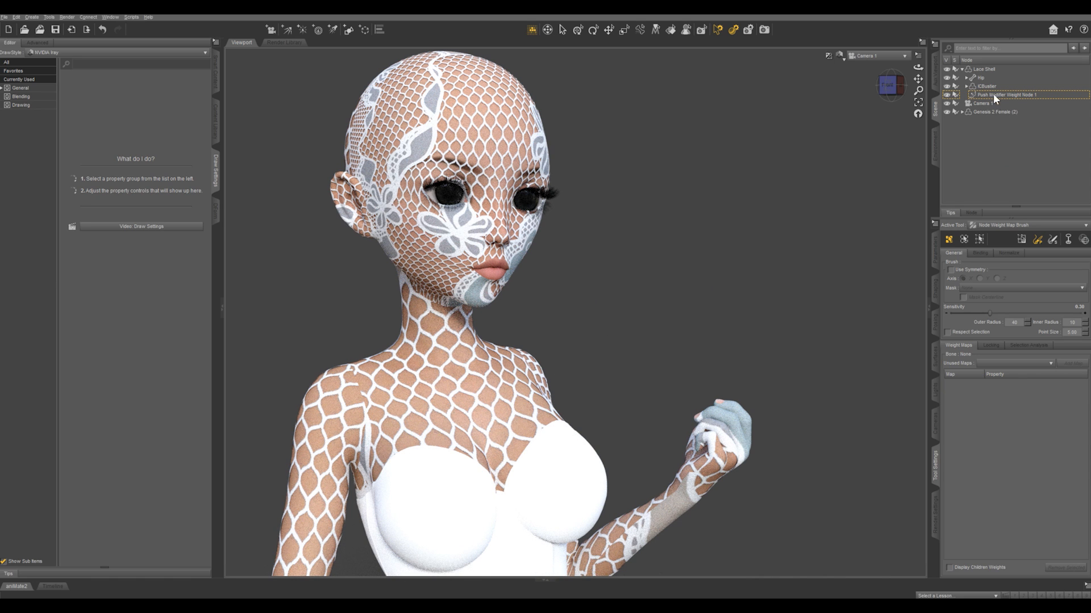
Set the Lace Shell's horizontal and vertical tiling to 5 for a finer lace pattern.
left_click(984, 68)
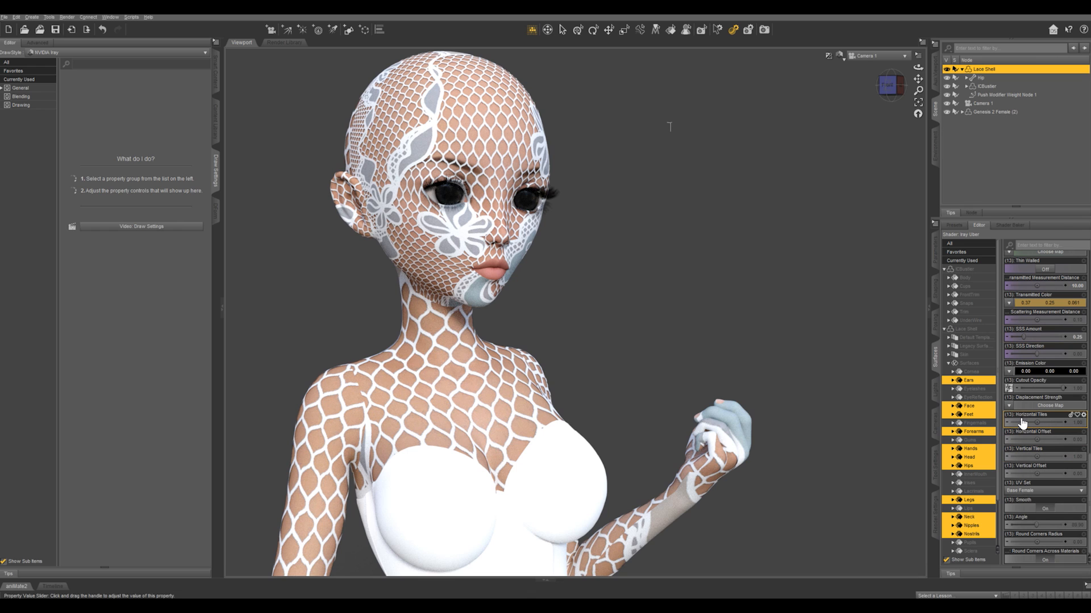
mouse_move(1079, 427)
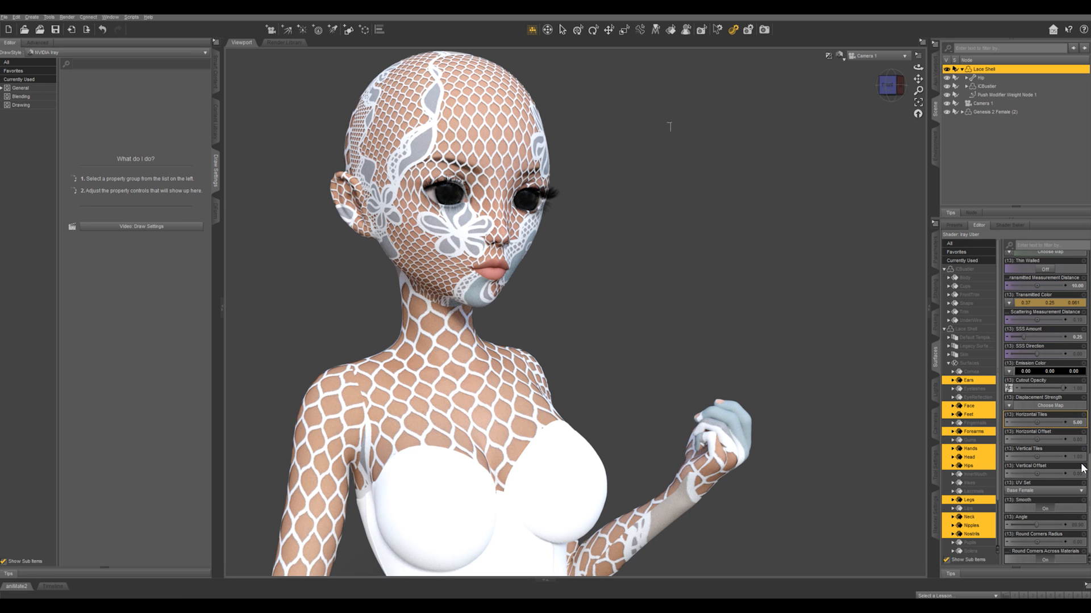
left_click(1043, 452)
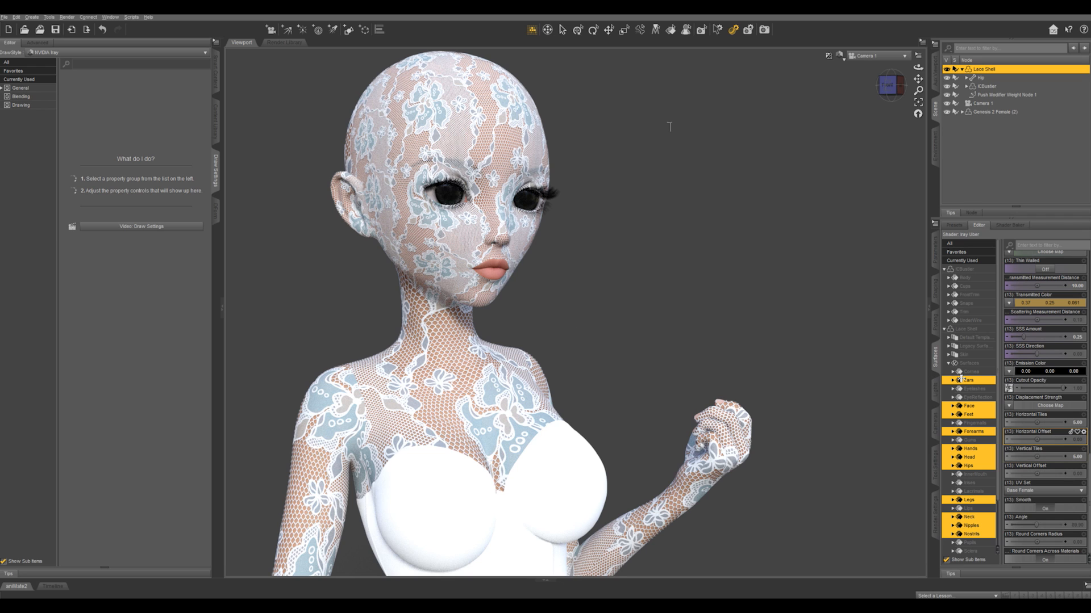
Replace the Lace Shell's cutout opacity map with grayscalehigh.jpg for crisper lace.
left_click(1008, 389)
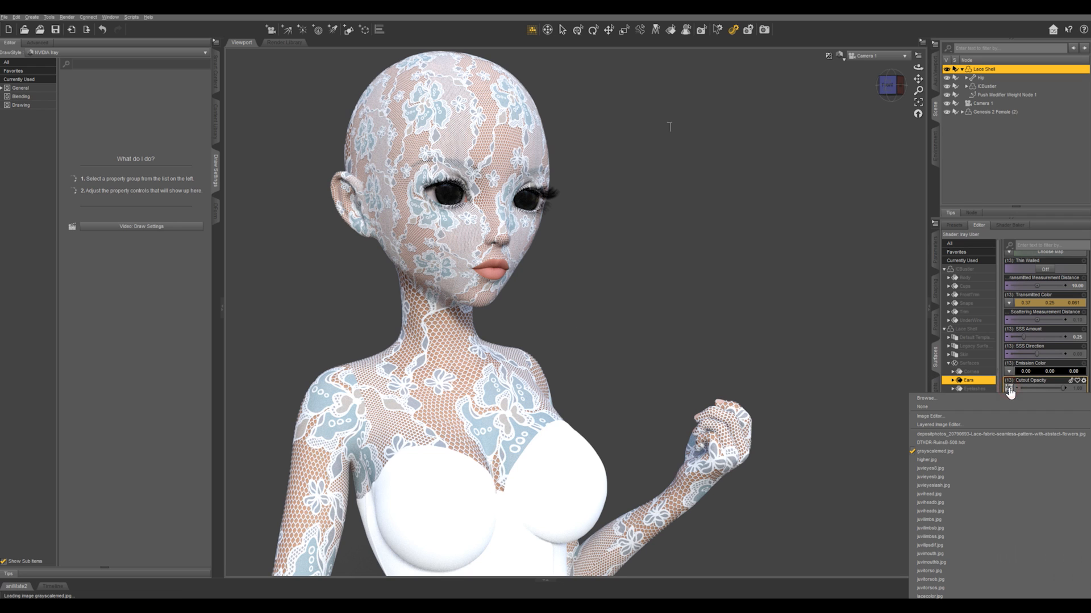
mouse_move(1012, 397)
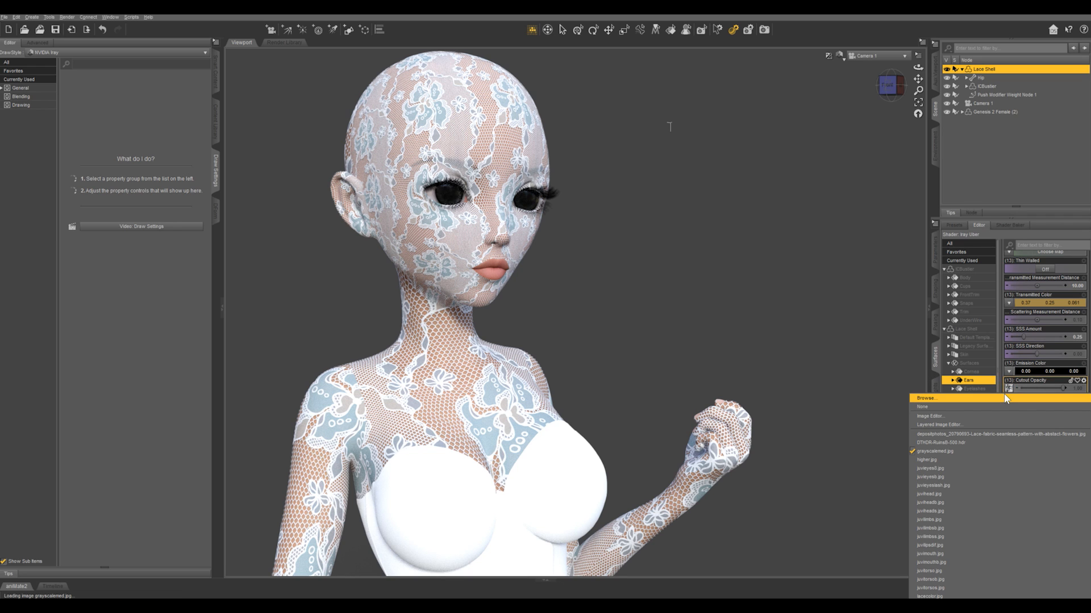
left_click(926, 397)
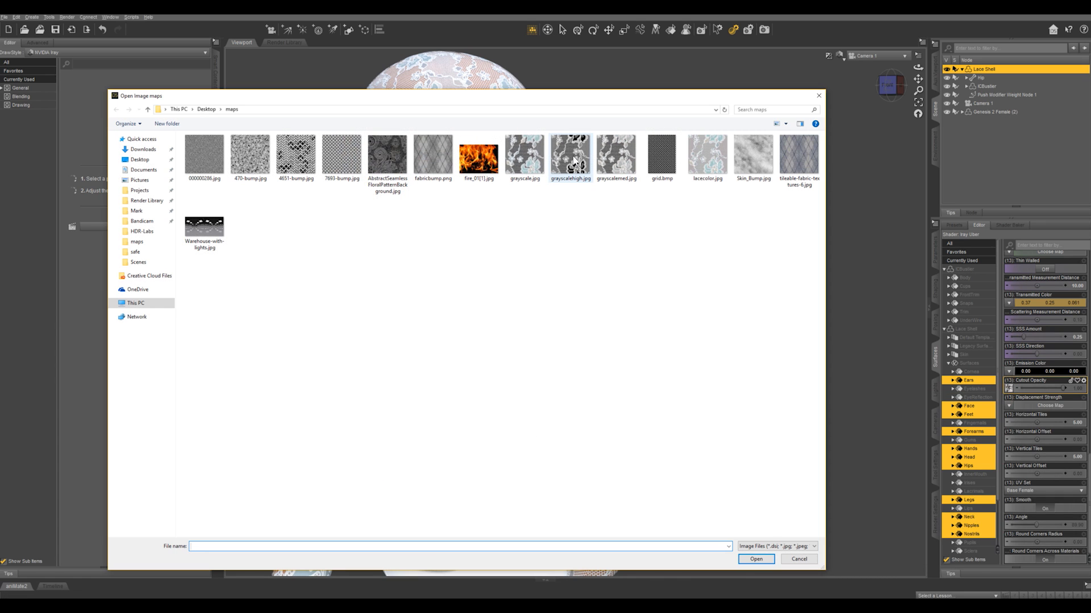
left_click(569, 156)
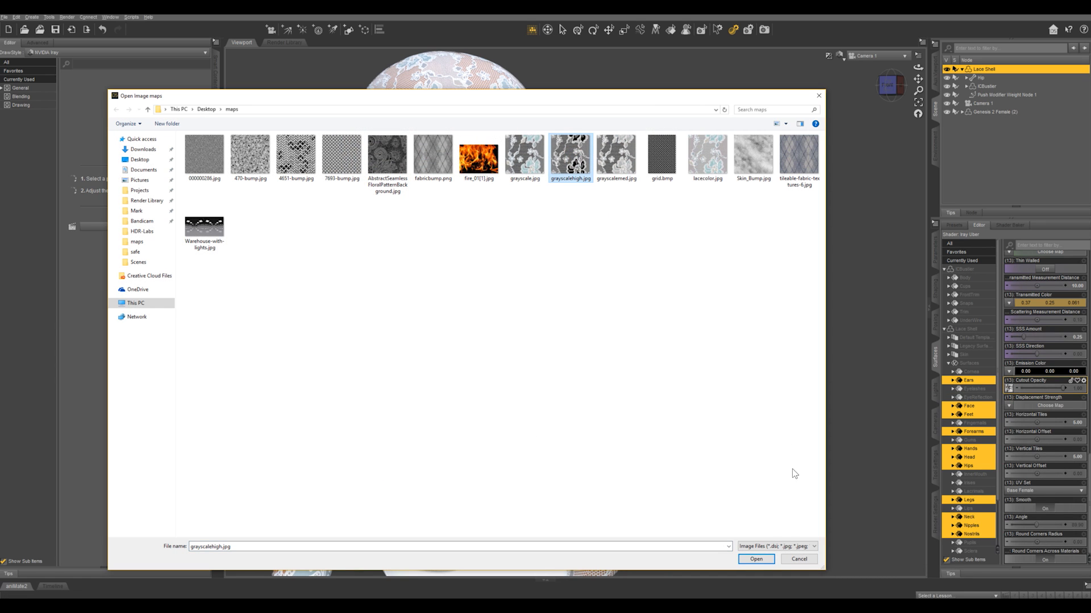
left_click(755, 559)
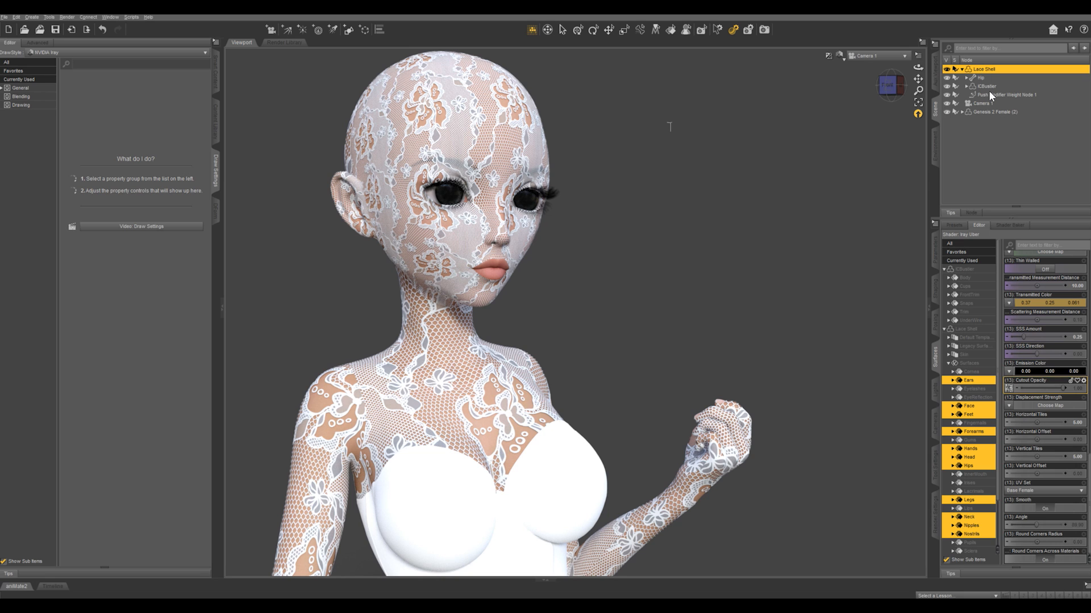
Reselect Push Modifier Weight Node 1 so its weight map shows over the Lace Shell.
left_click(1008, 94)
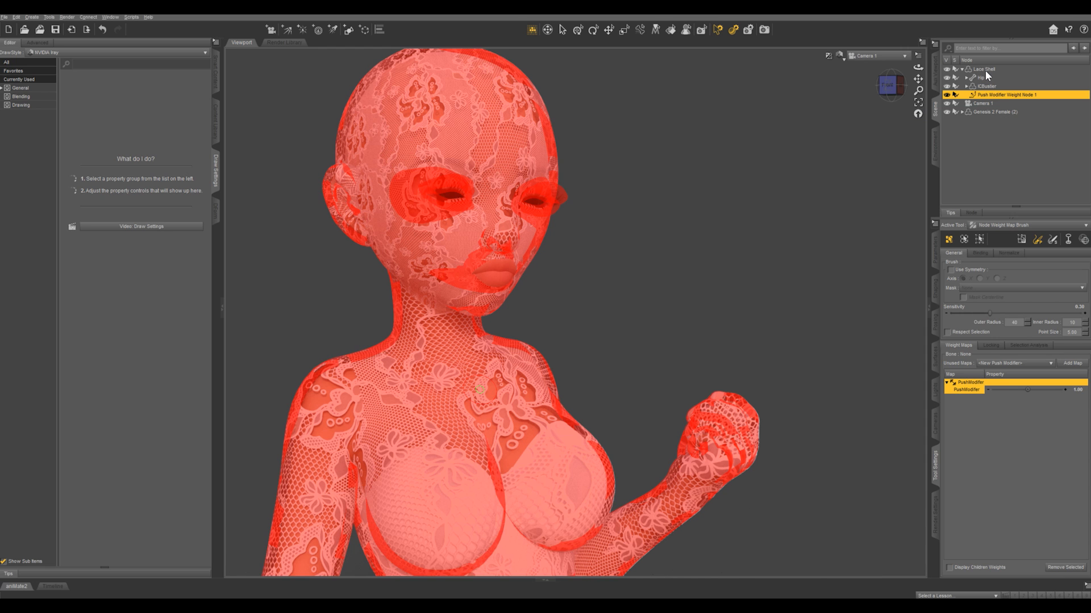
left_click(984, 70)
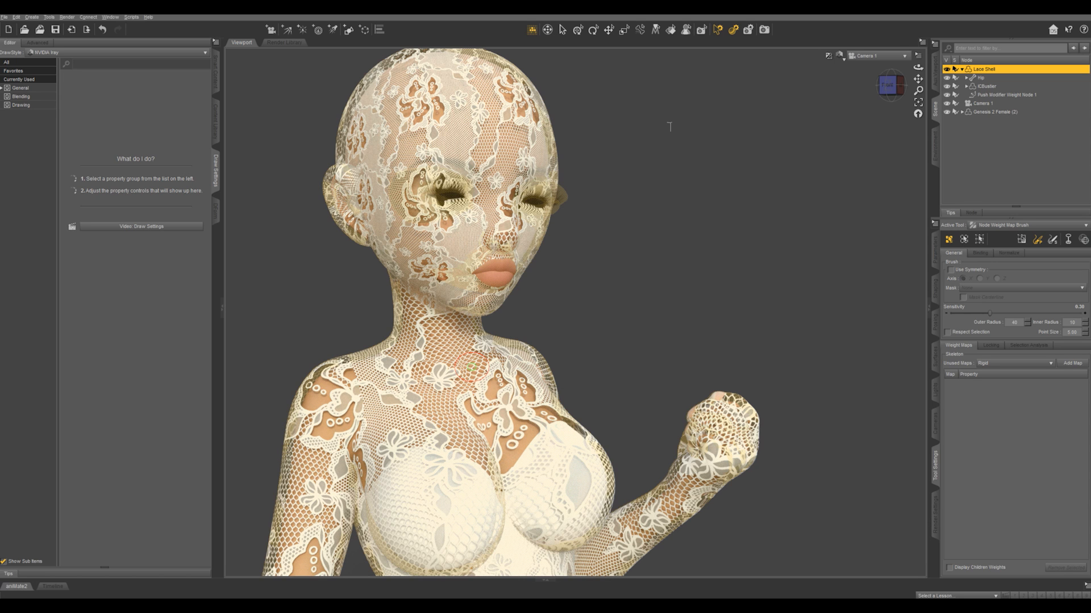
left_click(1005, 95)
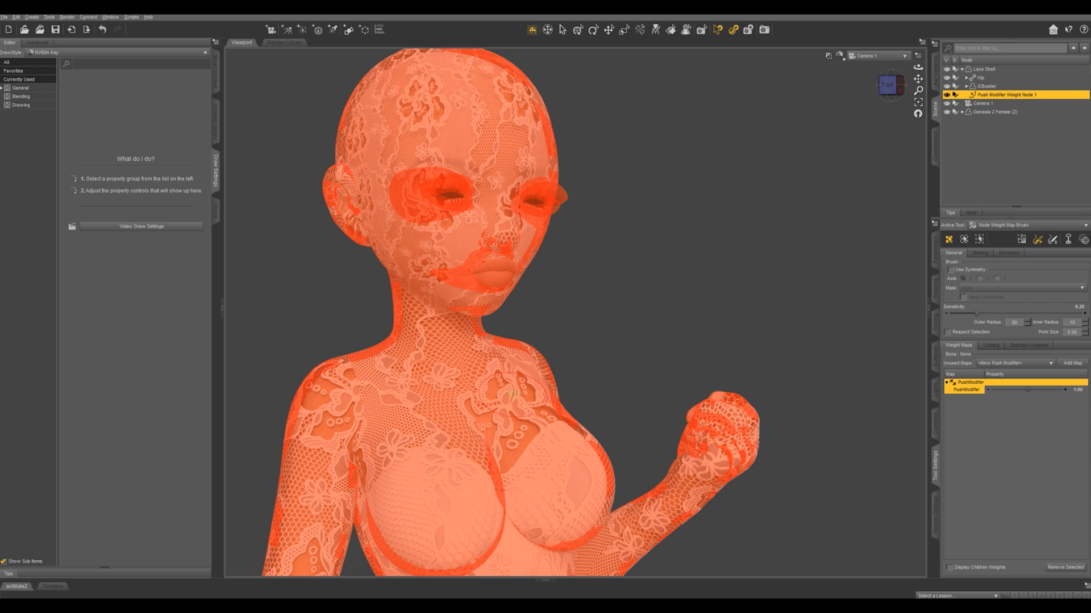
Fill the selected shell faces with a uniform 10% push weight via Weight Editing > Fill Selected.
right_click(483, 401)
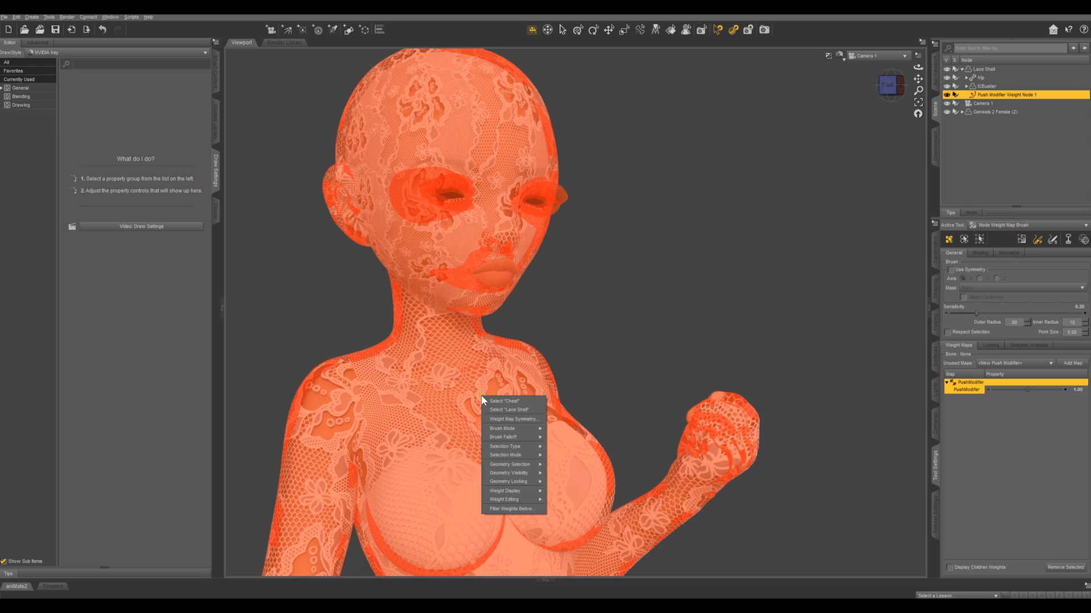
left_click(503, 500)
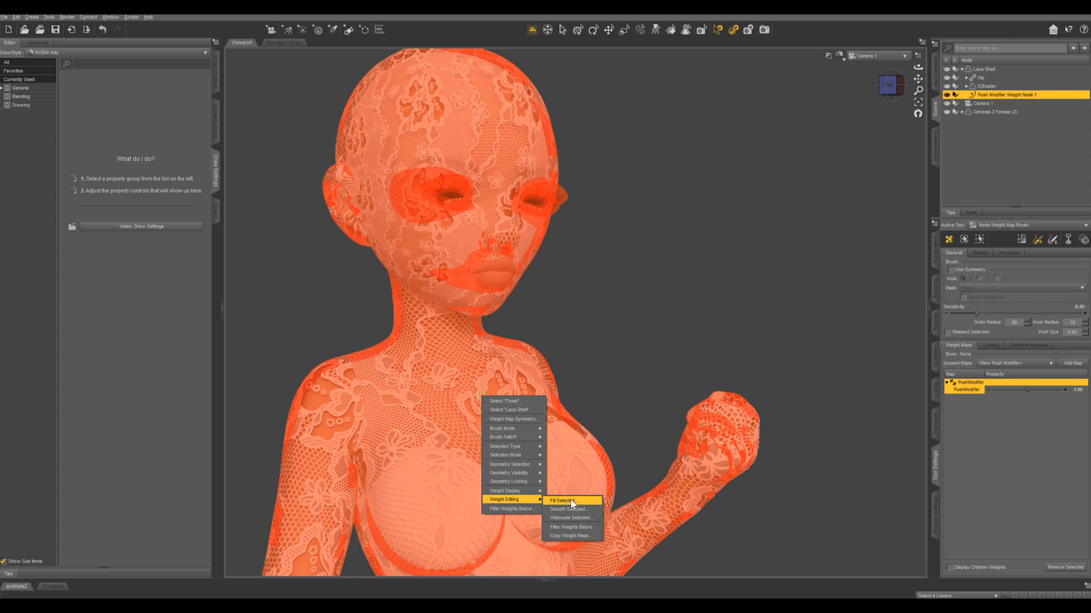
left_click(562, 501)
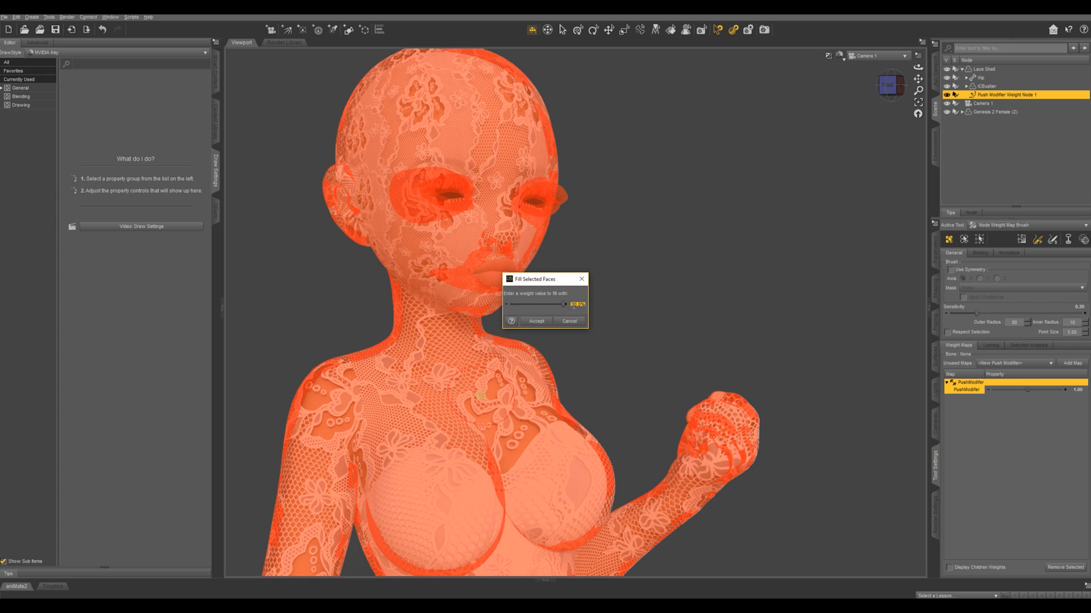
mouse_move(535, 321)
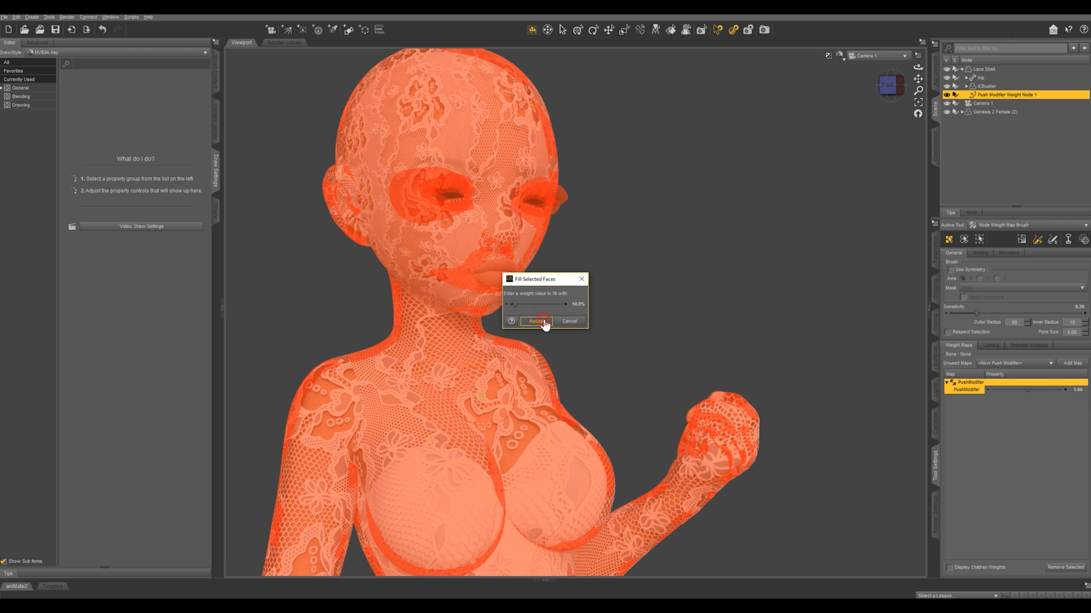
left_click(537, 322)
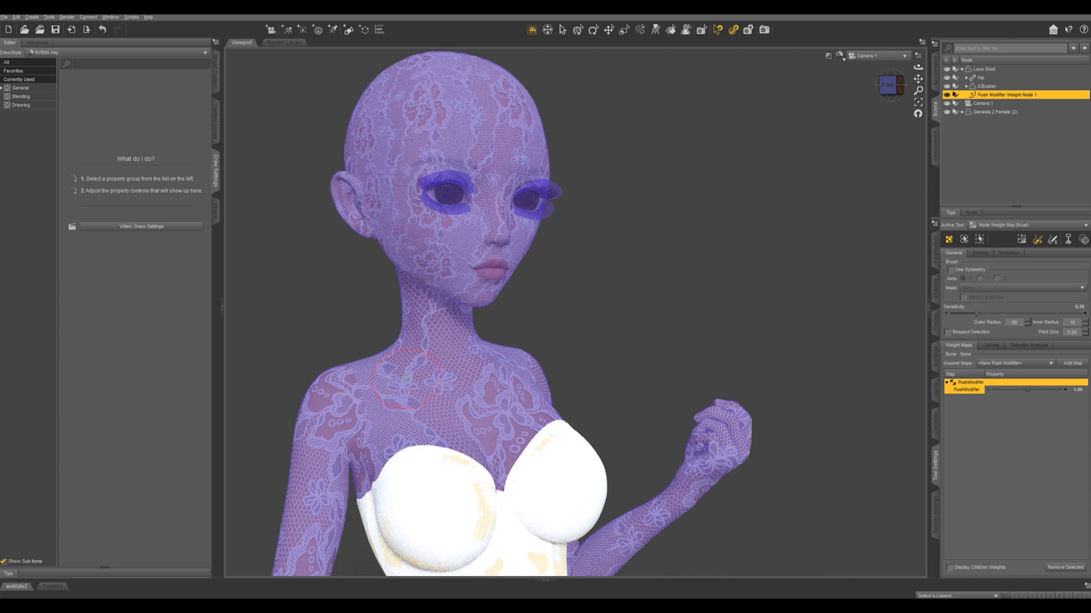
mouse_move(498, 383)
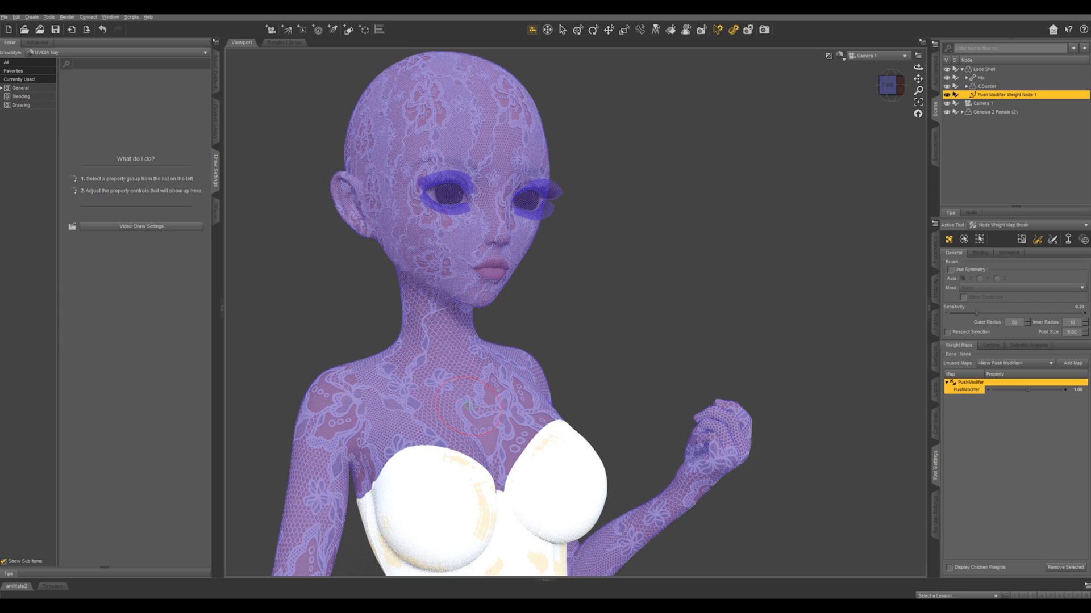
mouse_move(463, 361)
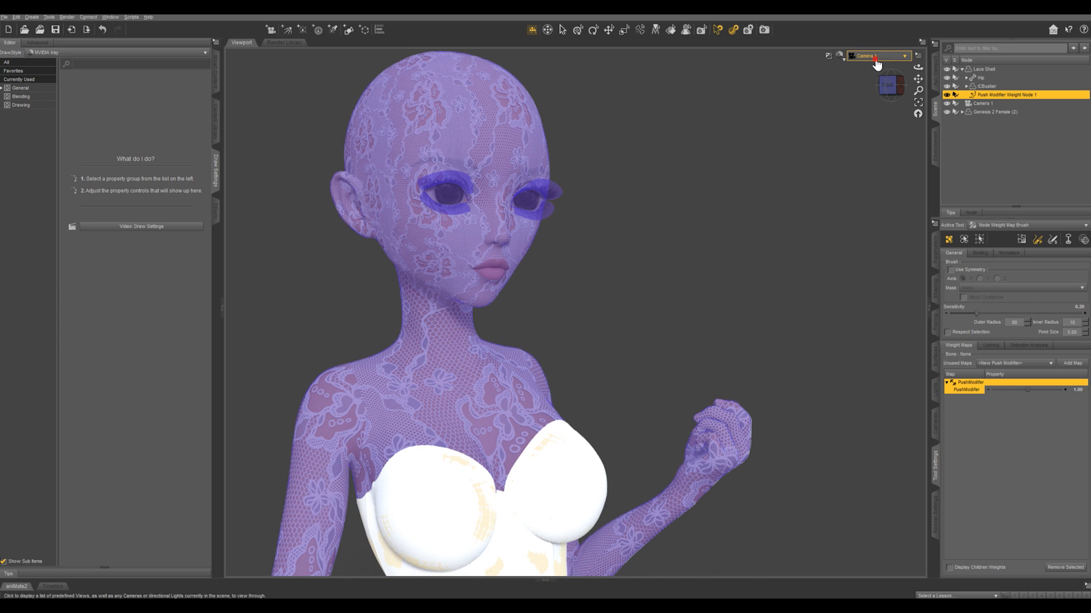
Switch the viewport to Perspective View to paint weight on the chest.
left_click(878, 55)
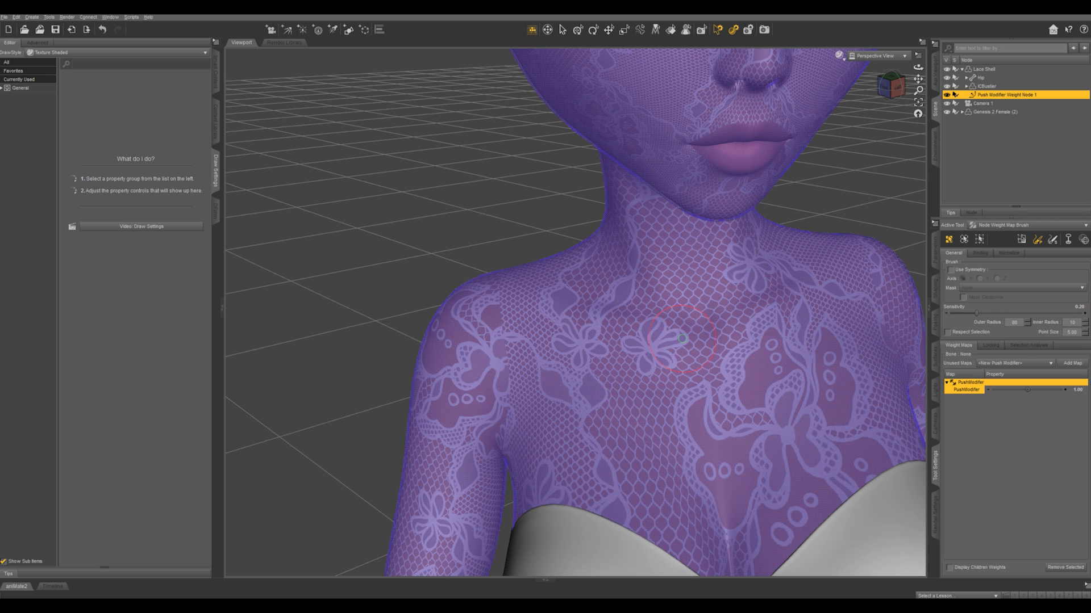
mouse_move(674, 318)
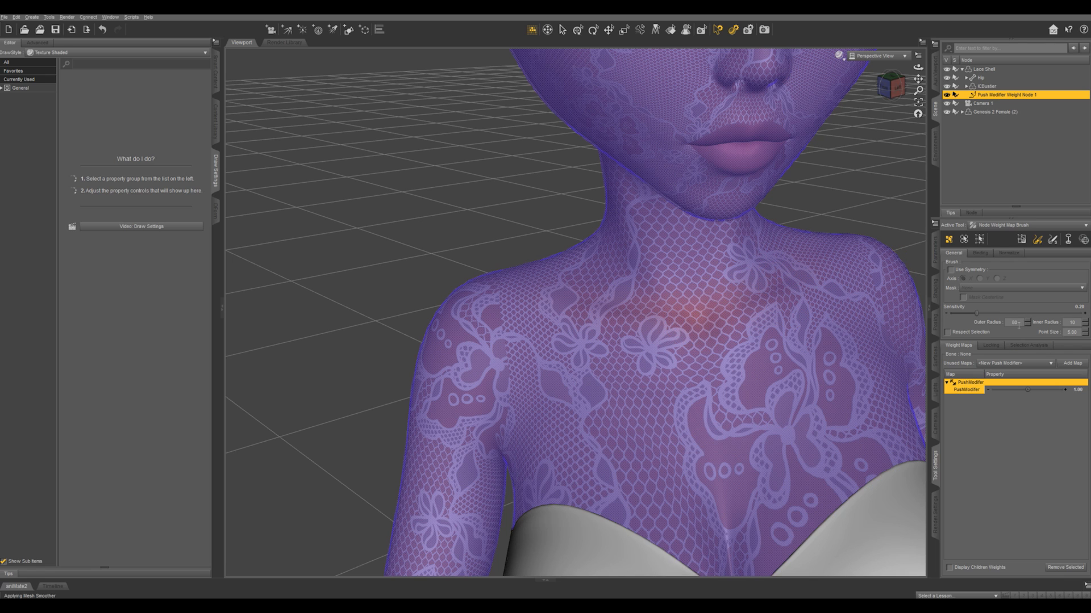
mouse_move(1077, 315)
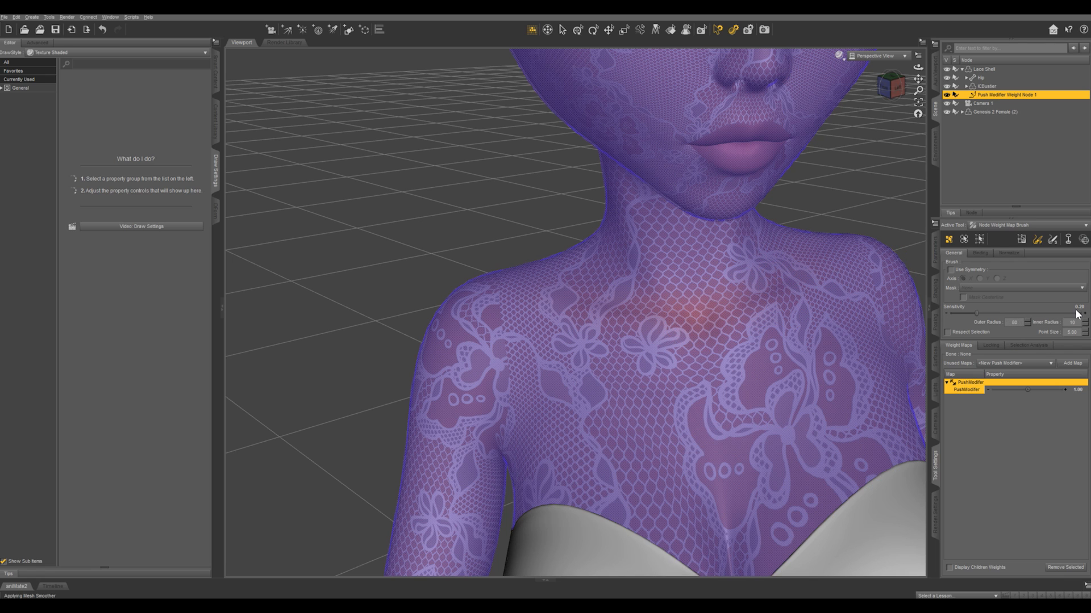
mouse_move(859, 299)
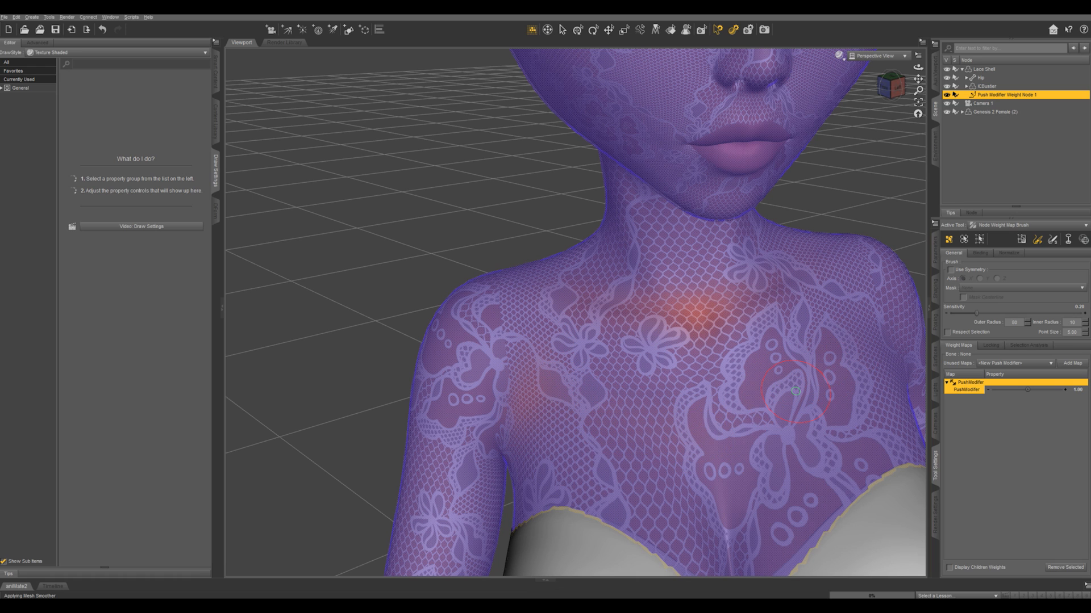
mouse_move(860, 345)
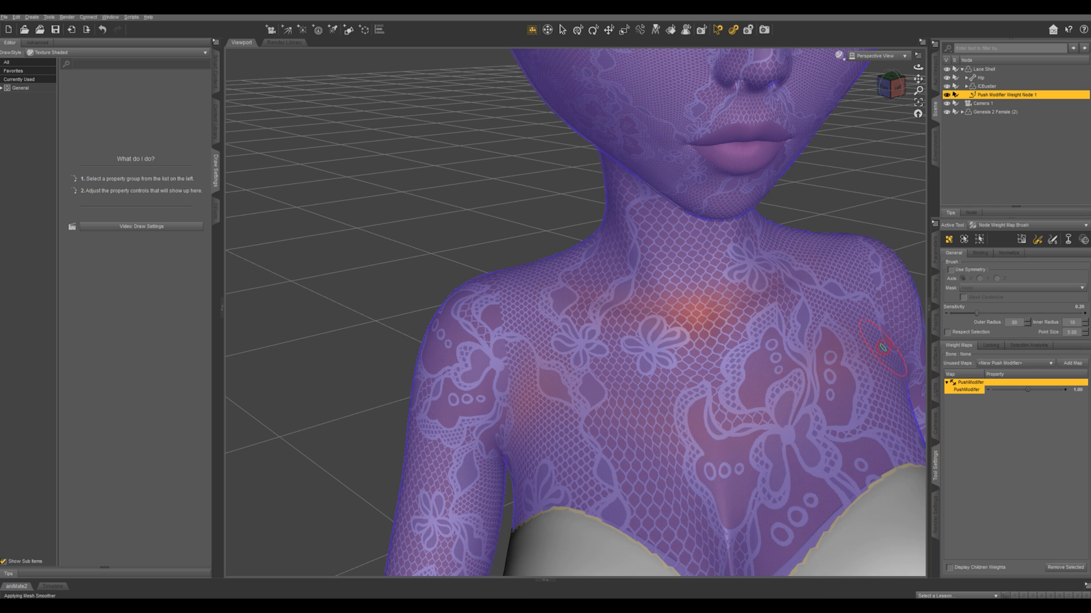
mouse_move(849, 367)
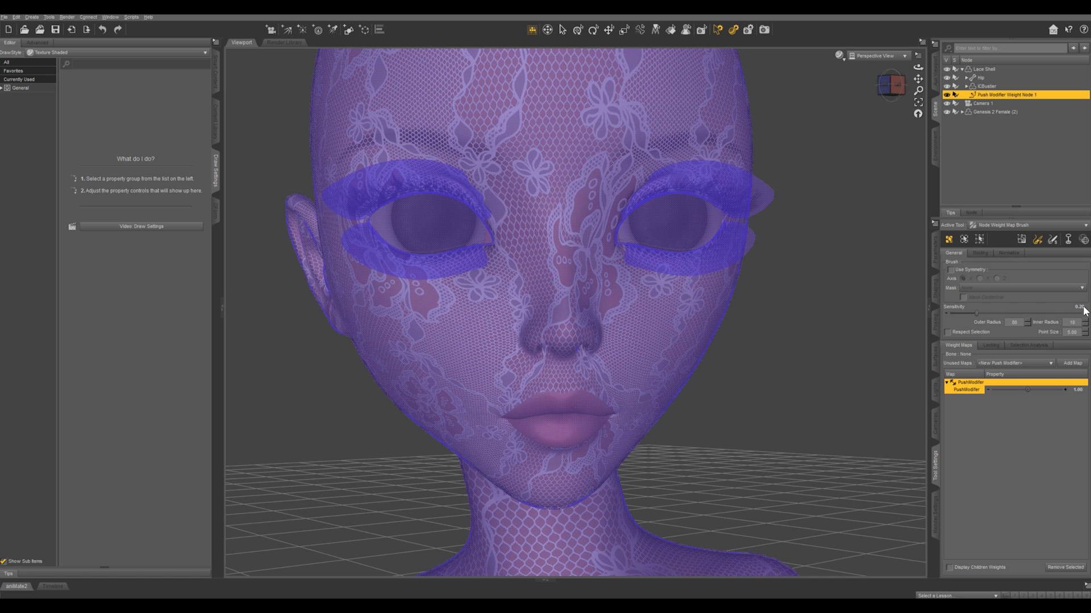
mouse_move(513, 172)
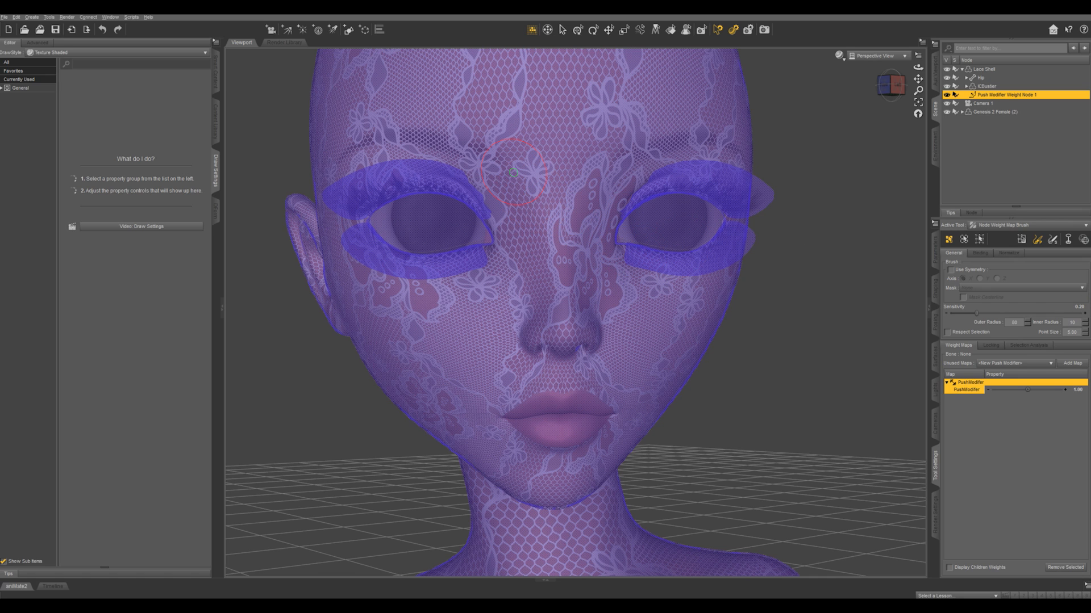
mouse_move(530, 250)
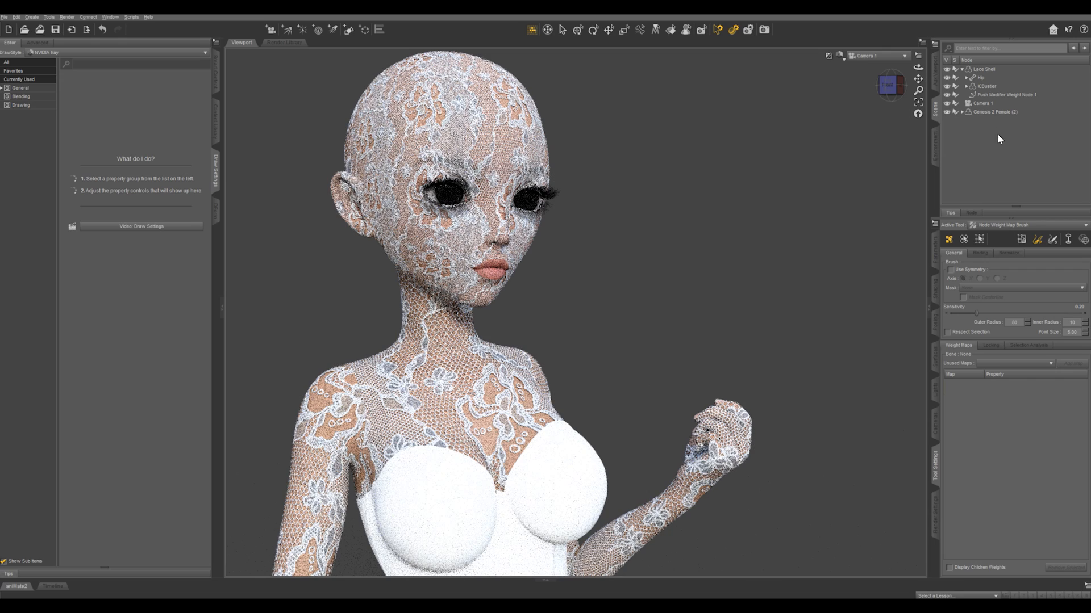
Select the Genesis 2 Female figure, leaving the weight node deselected.
left_click(996, 112)
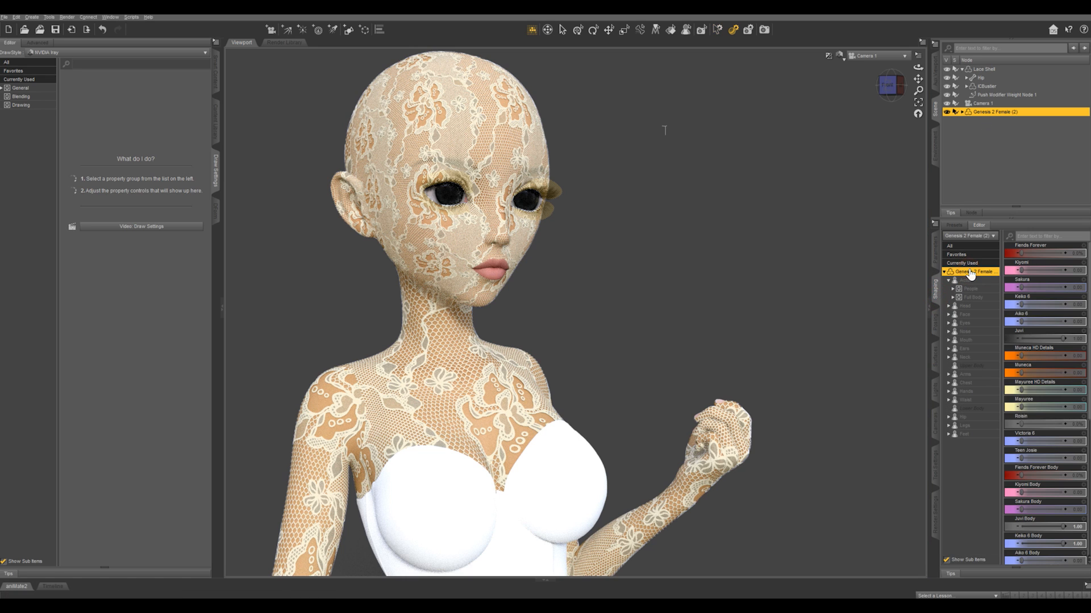
Scroll the Shaping pane down to the Emaciated morph slider.
scroll("down", 3)
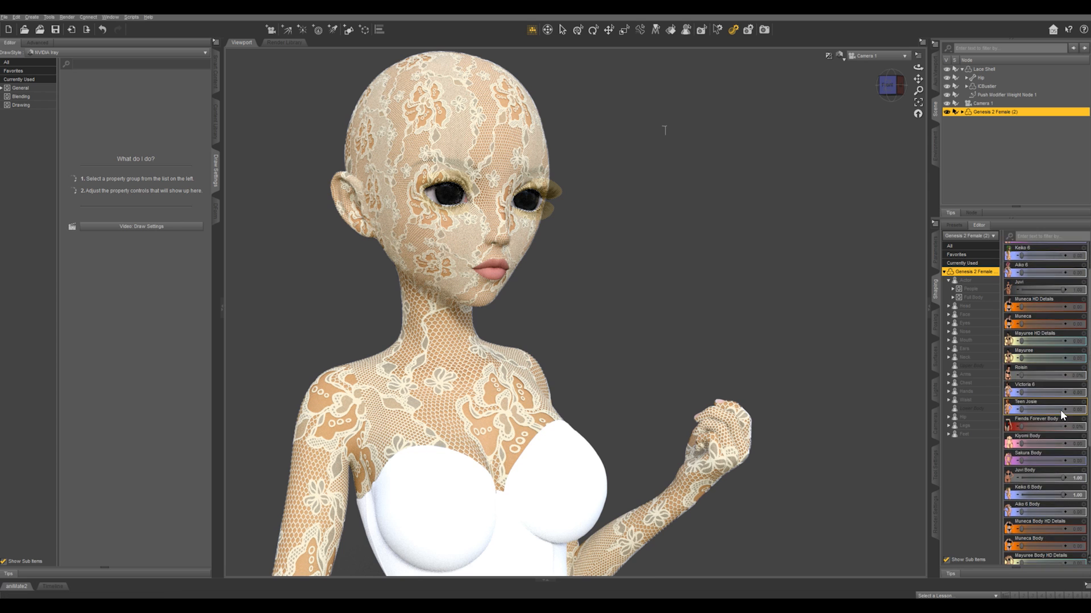
scroll("down", 3)
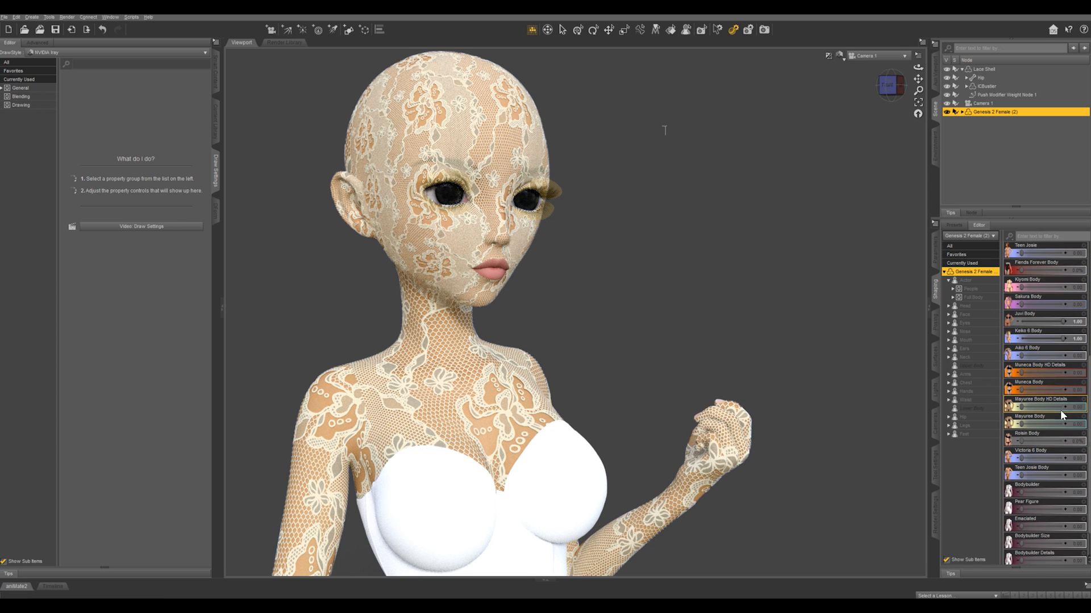
scroll("down", 3)
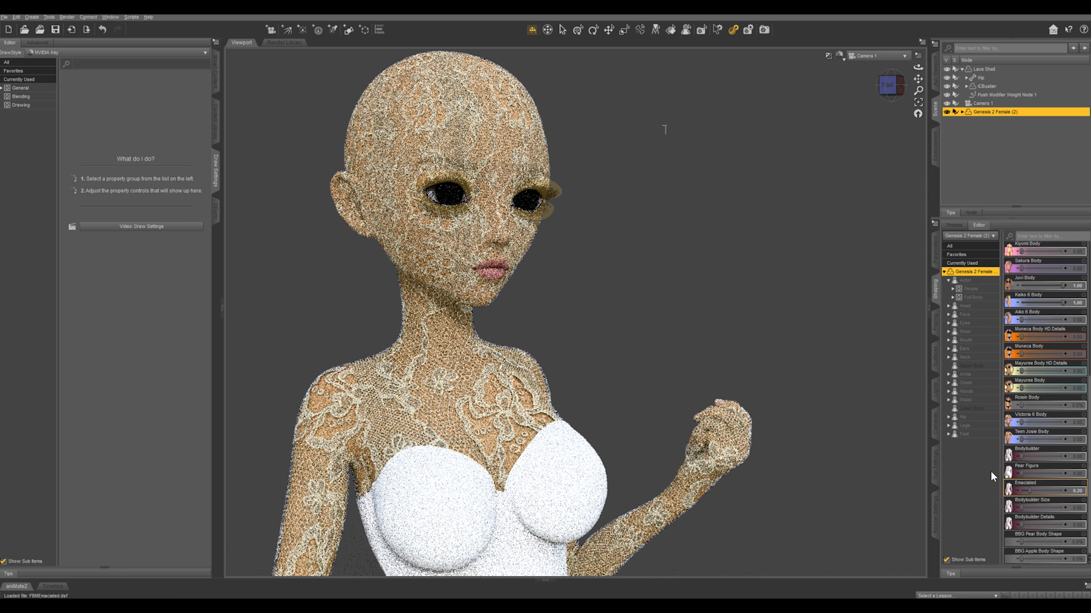
mouse_move(658, 367)
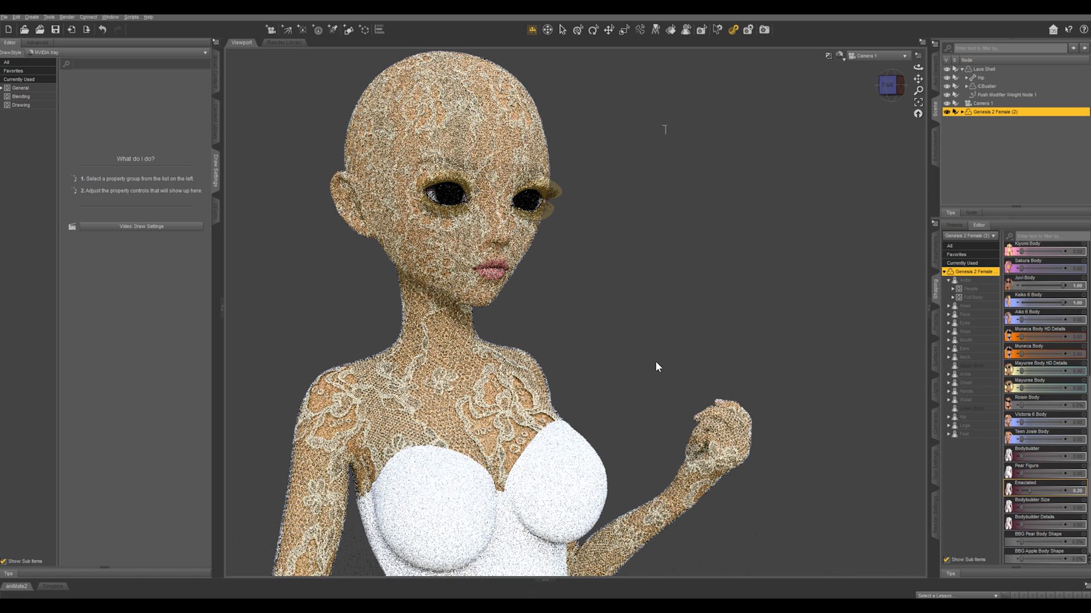
mouse_move(648, 347)
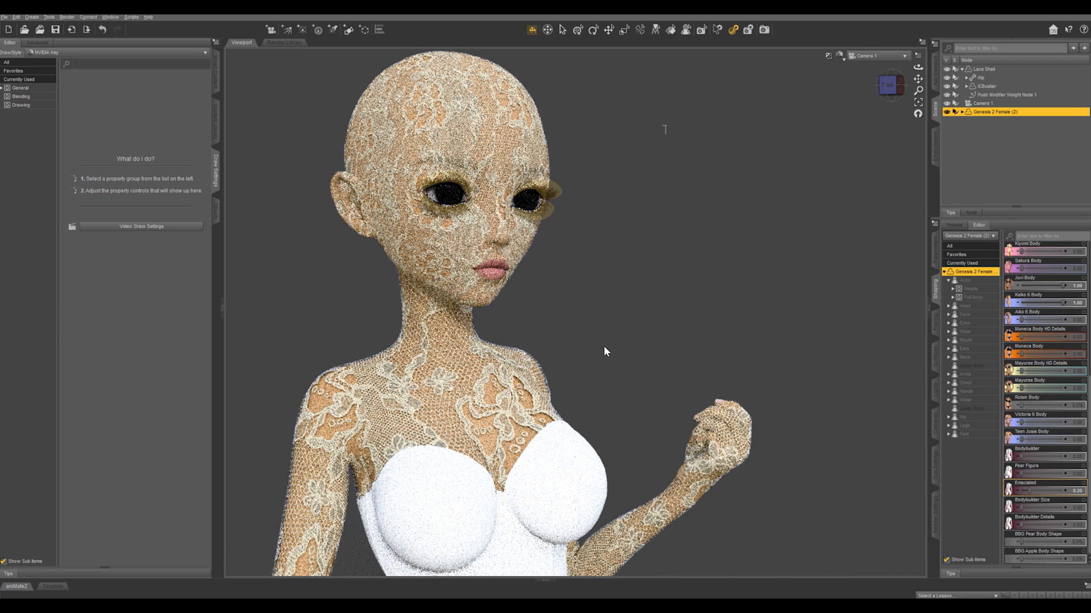
mouse_move(657, 317)
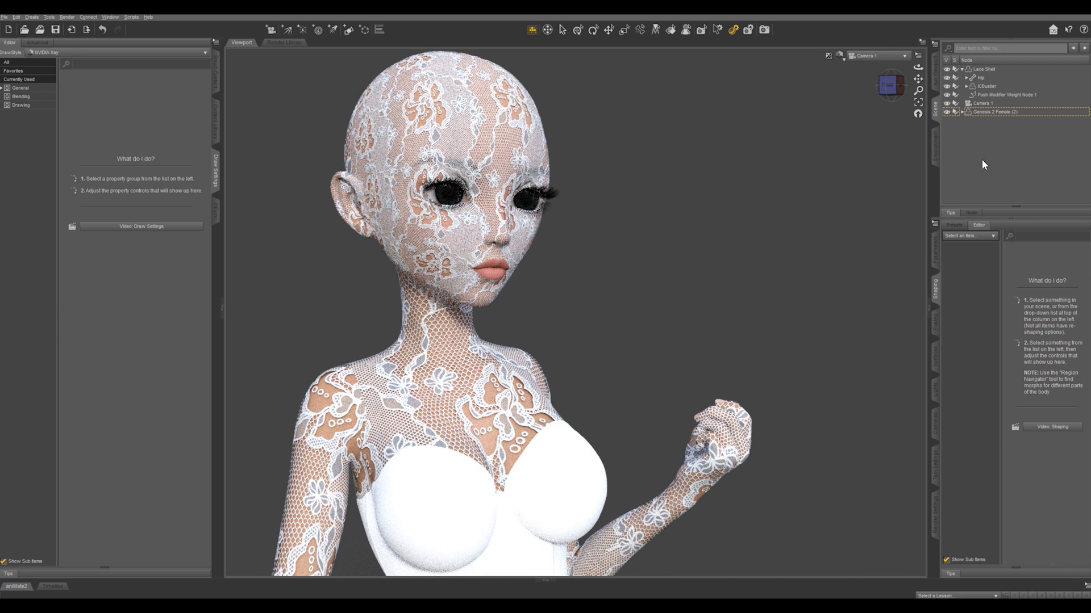
mouse_move(809, 261)
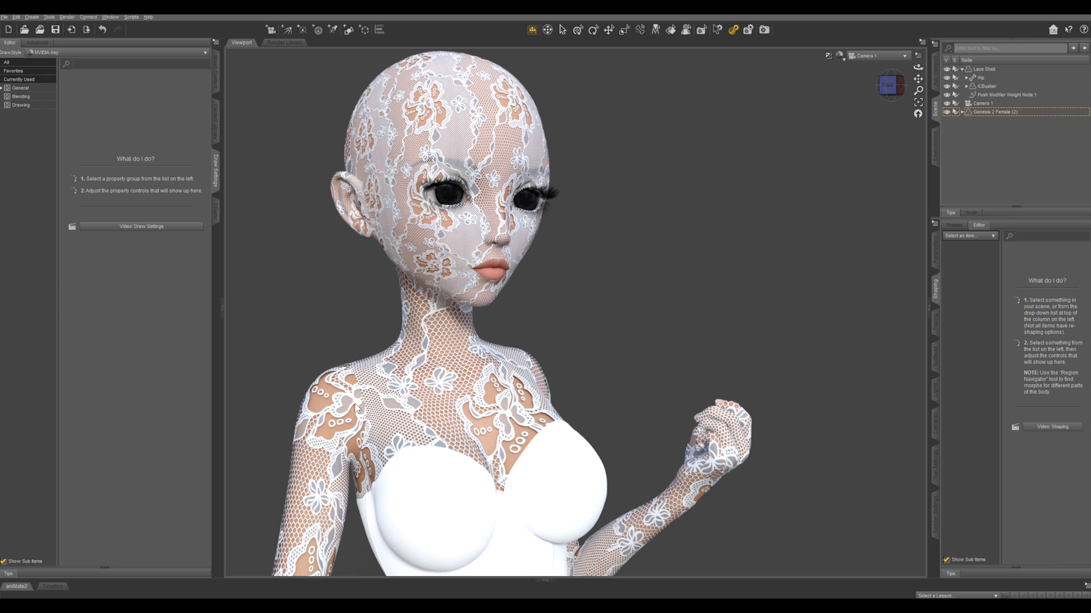
mouse_move(617, 32)
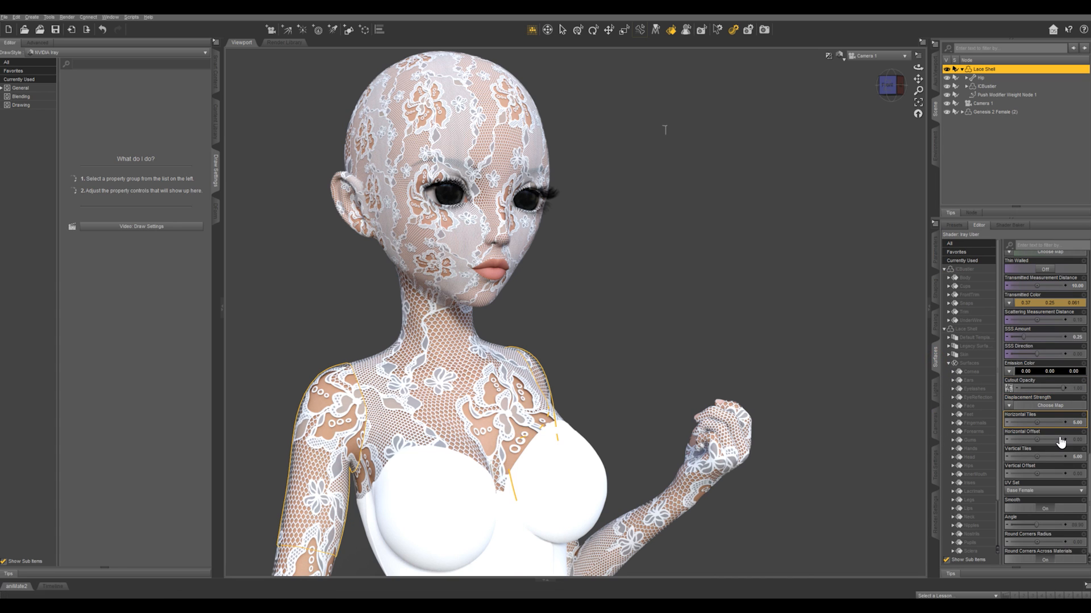
Adjust the Horizontal Tiles value of the lace map in the Surfaces pane.
left_click(1037, 432)
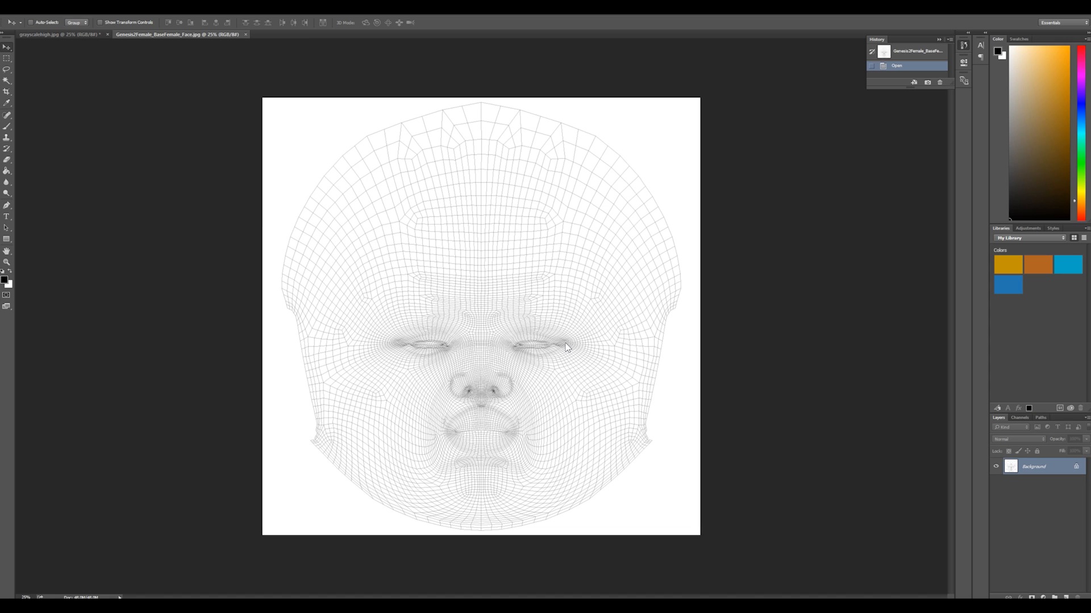
mouse_move(577, 351)
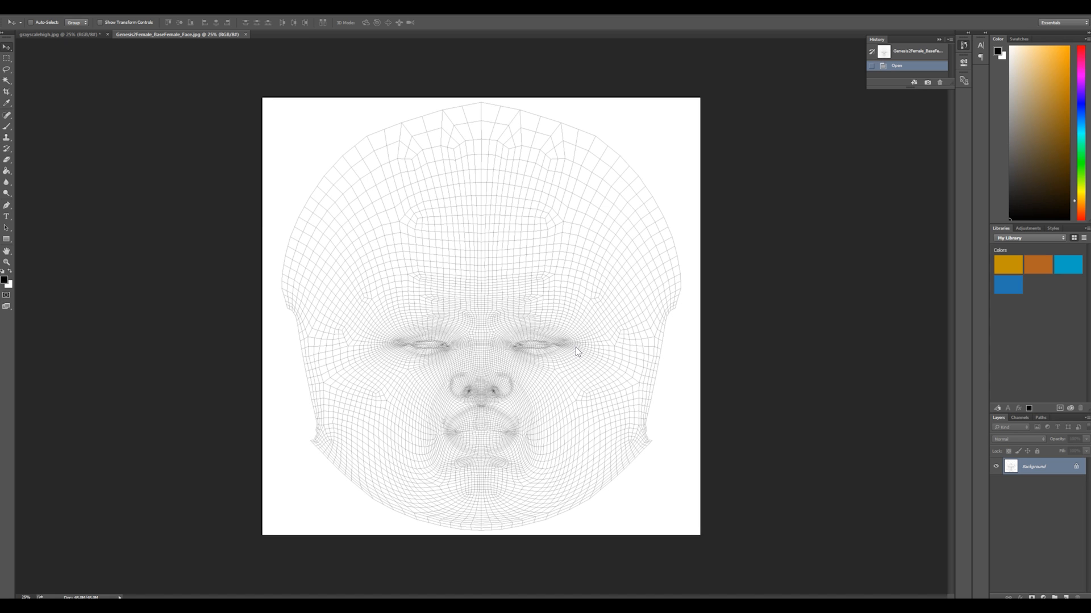
mouse_move(430, 245)
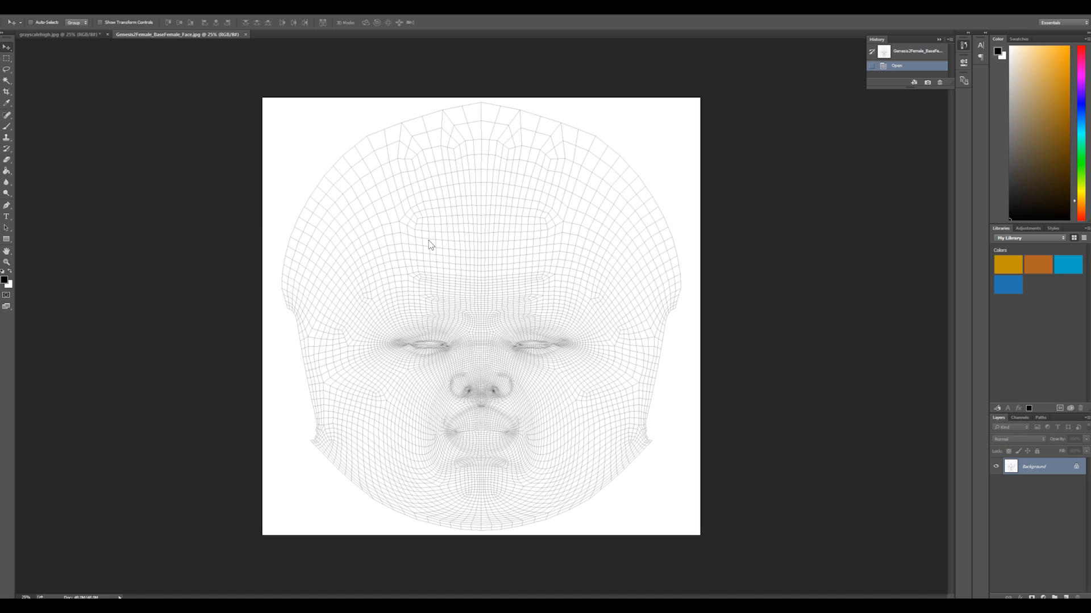
mouse_move(504, 294)
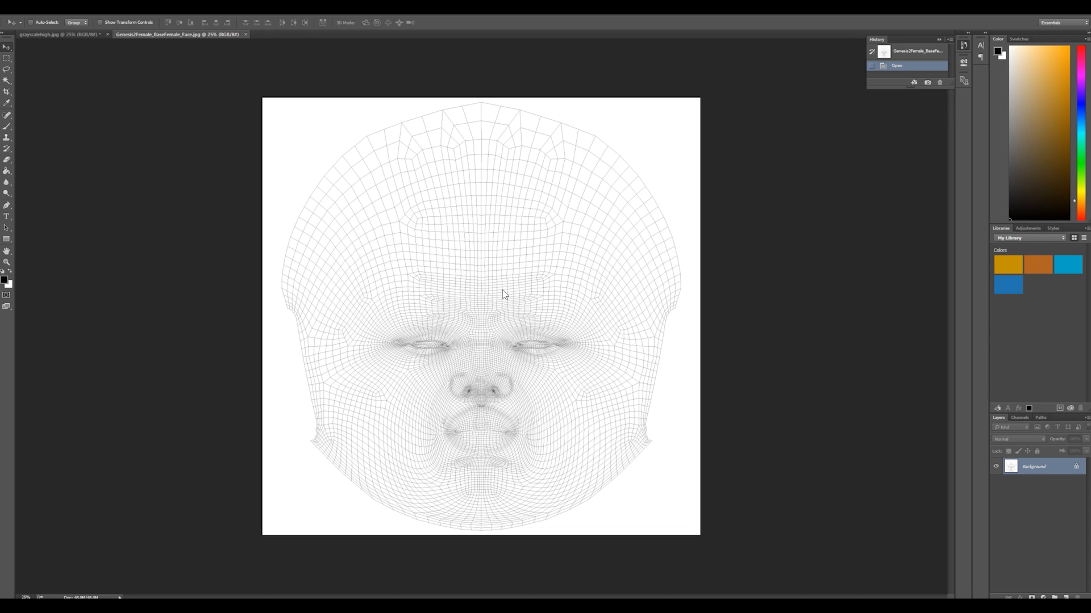
mouse_move(506, 297)
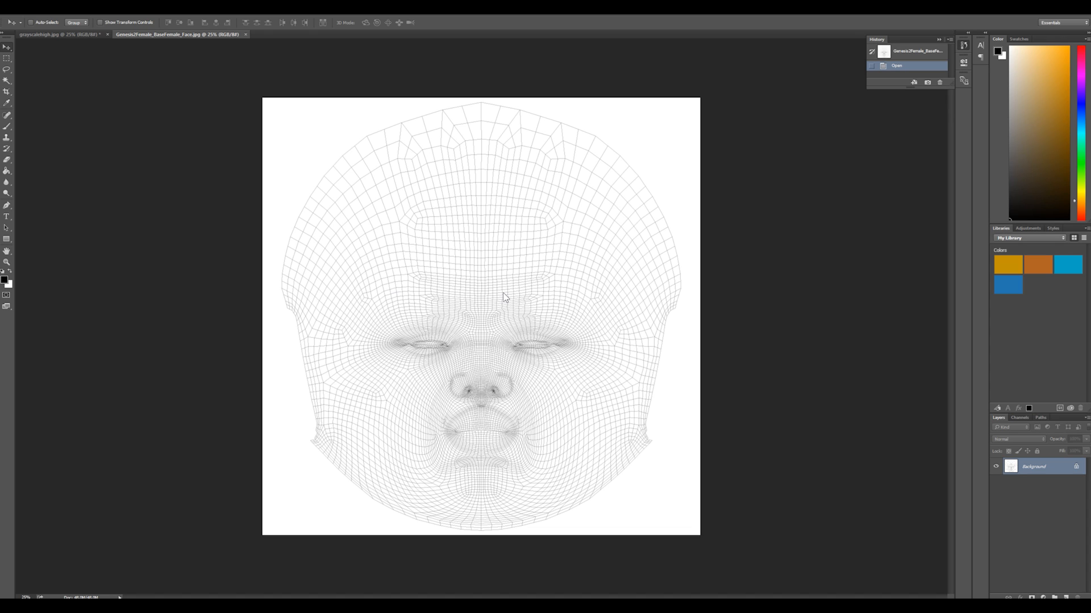
Bring the face UV template layer into the grayscale lace document.
left_click(59, 35)
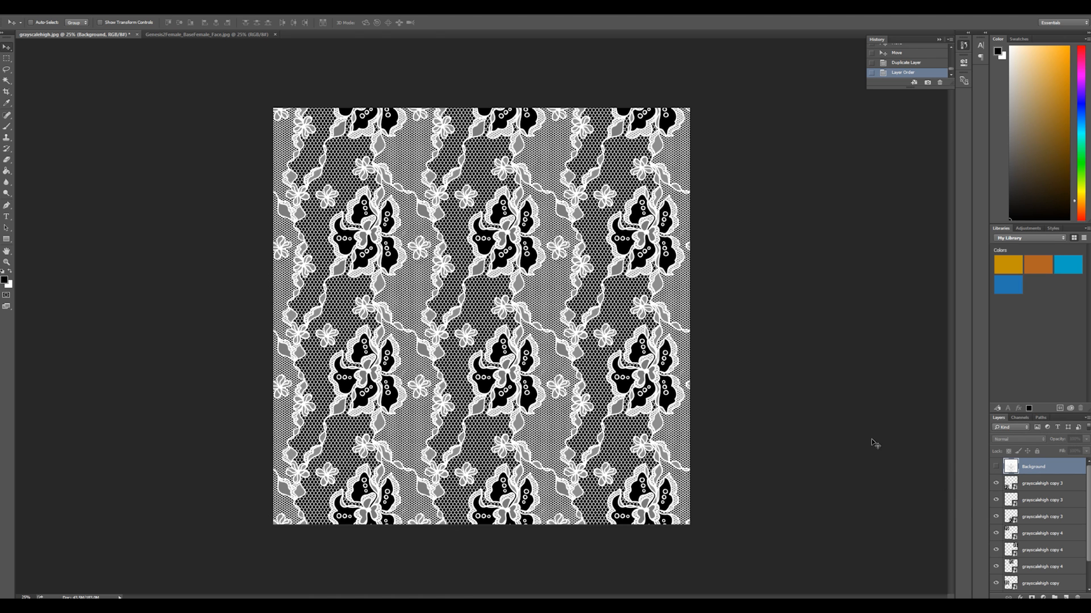
Merge the lace copies into one layer and brush black over the eye area.
left_click(1019, 439)
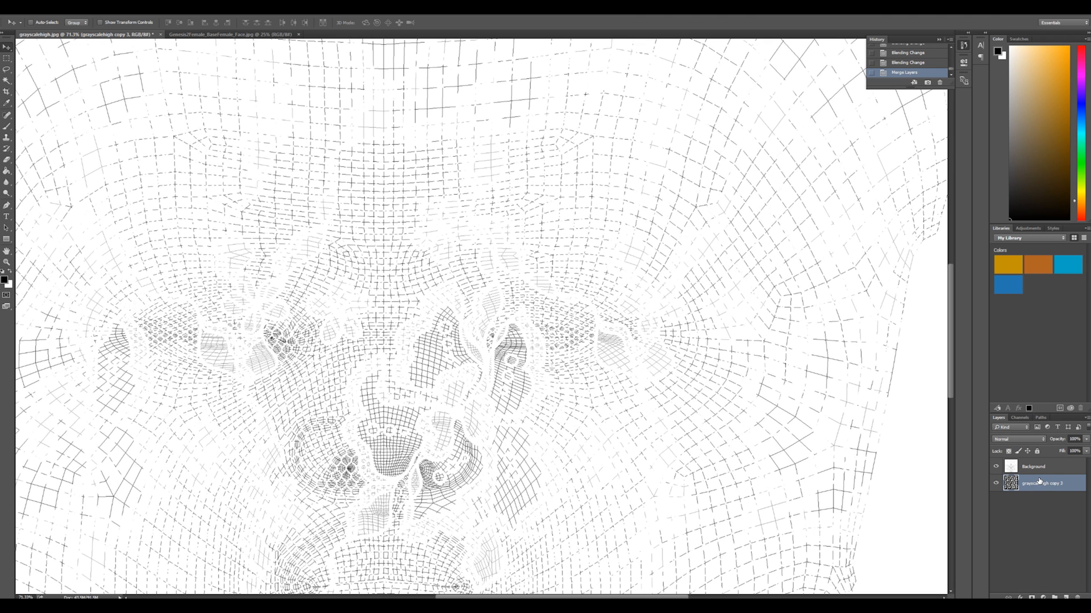
left_click(8, 126)
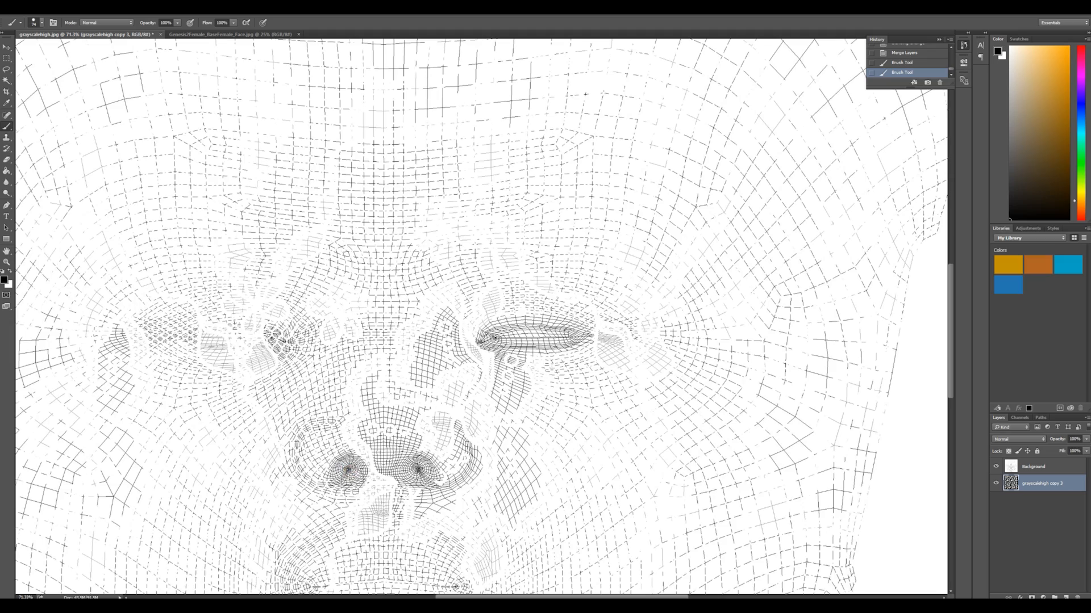
left_click(229, 337)
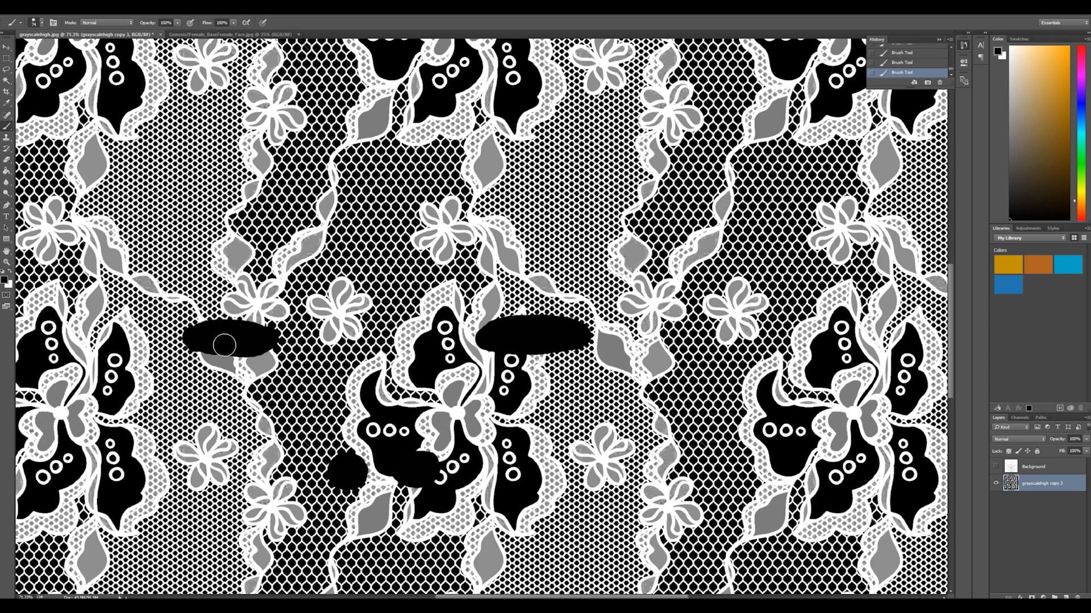
mouse_move(411, 351)
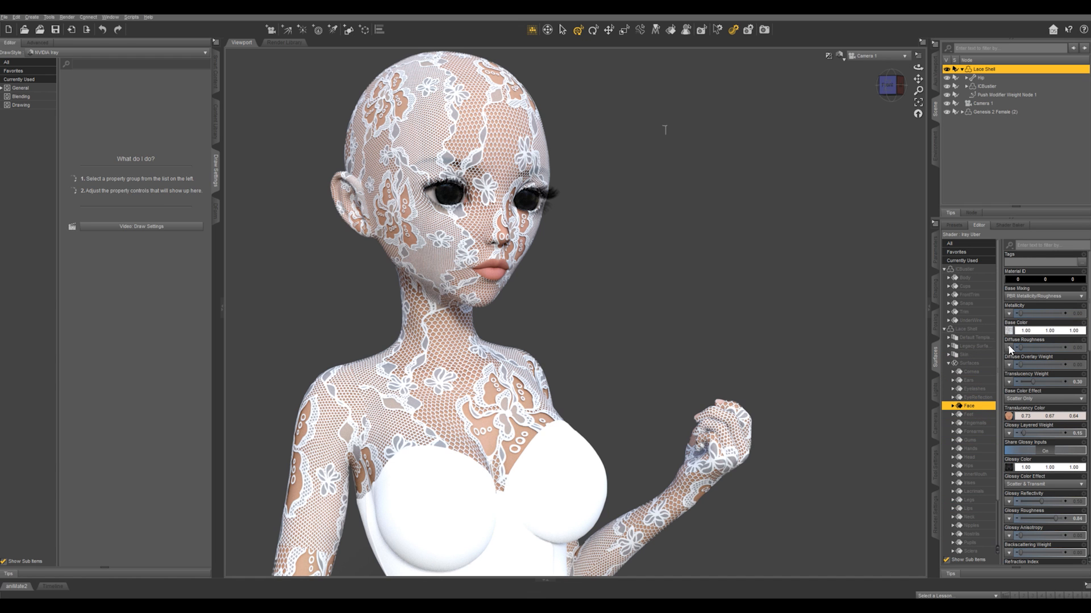
Load facetile.png into the Face surface's Base Color and Cutout Opacity maps.
left_click(1079, 323)
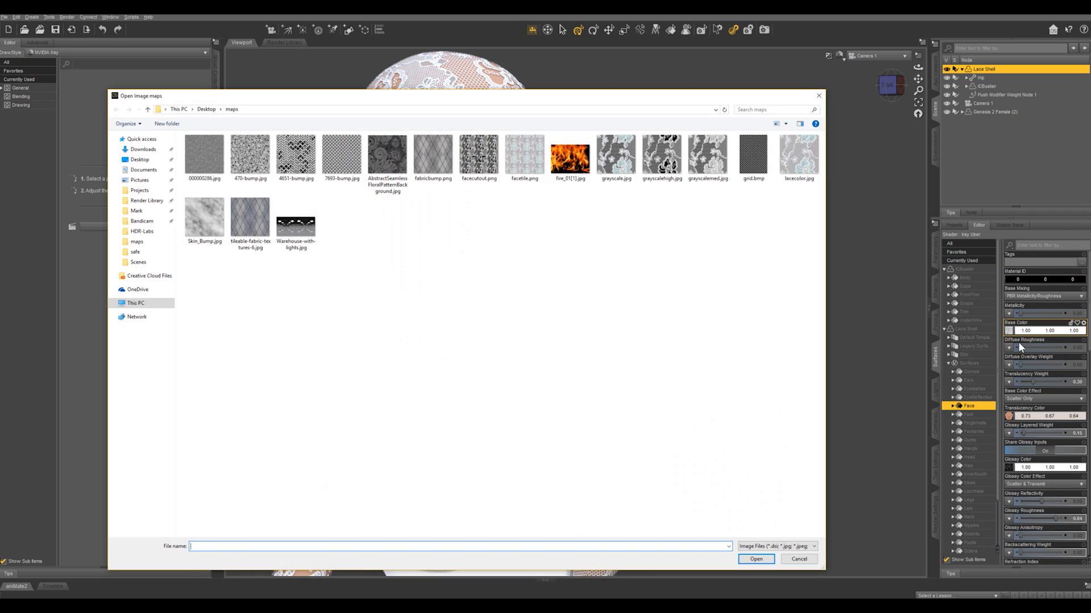
left_click(525, 156)
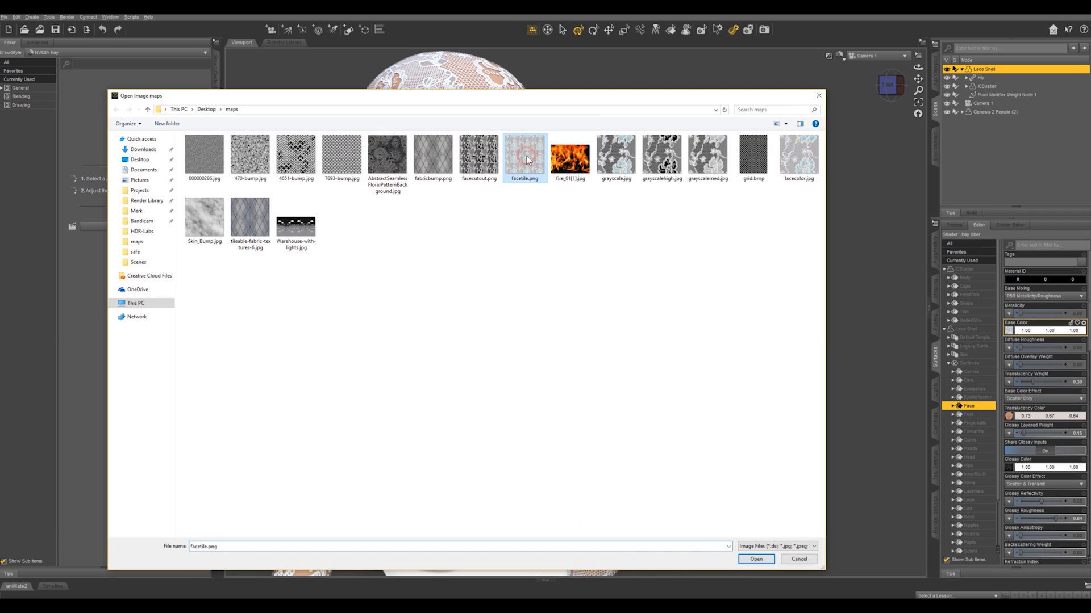
left_click(756, 559)
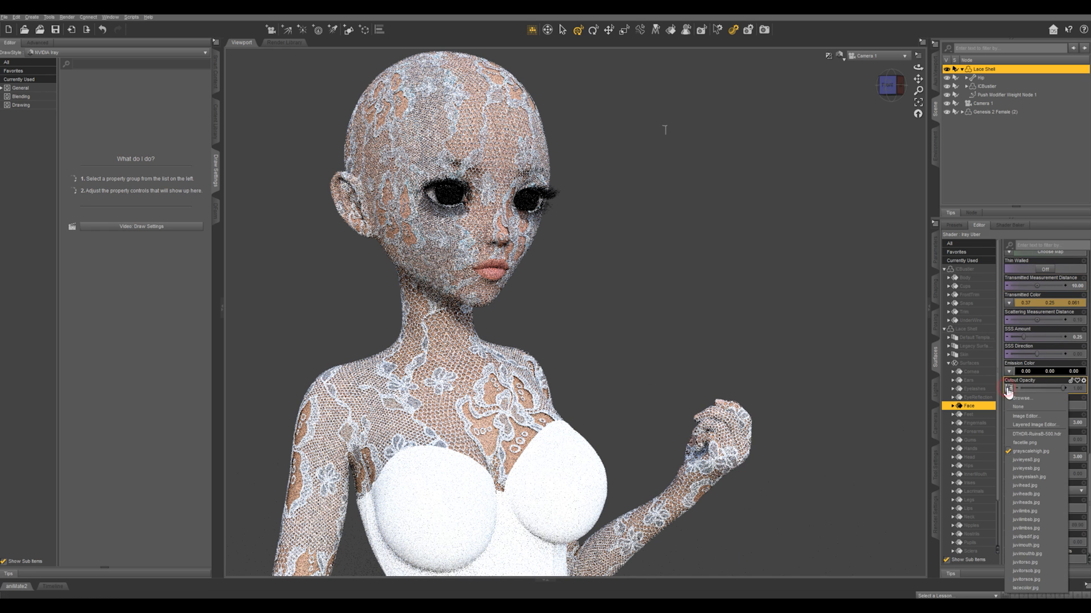
left_click(1021, 397)
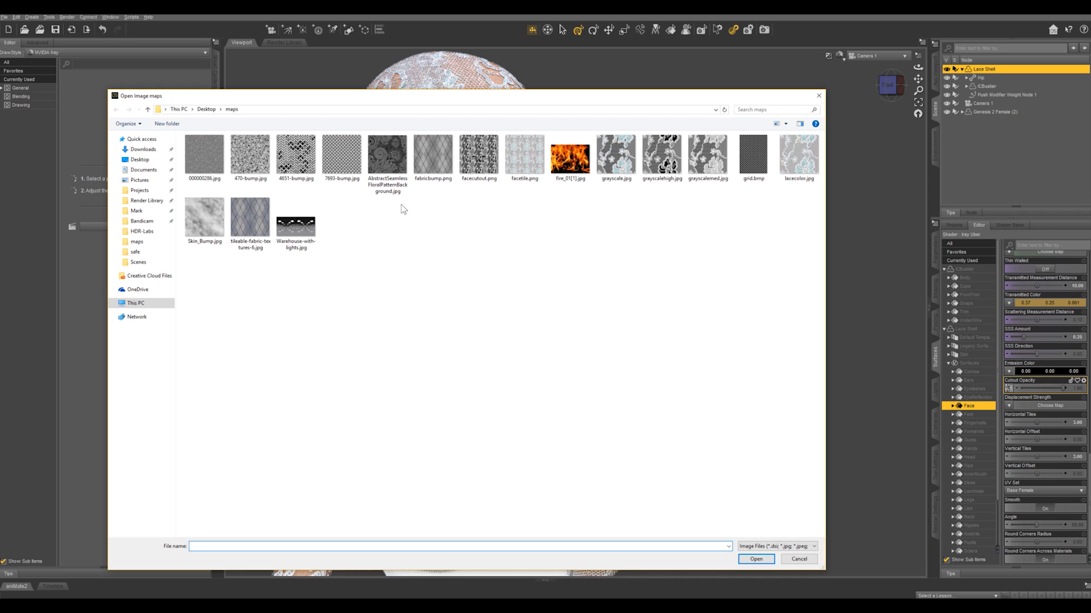
left_click(478, 155)
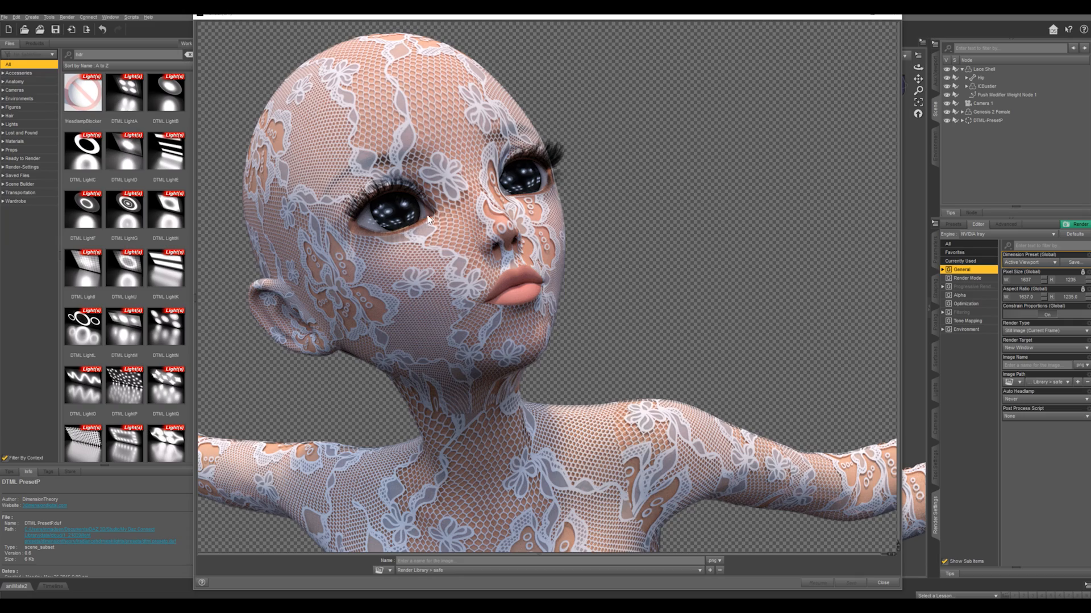
mouse_move(429, 217)
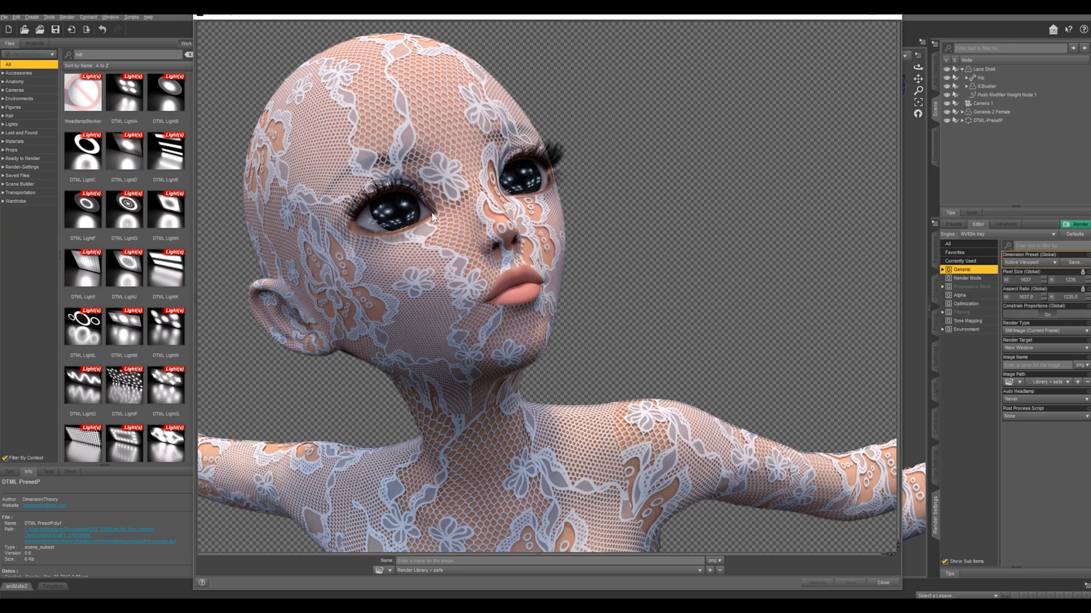
mouse_move(380, 196)
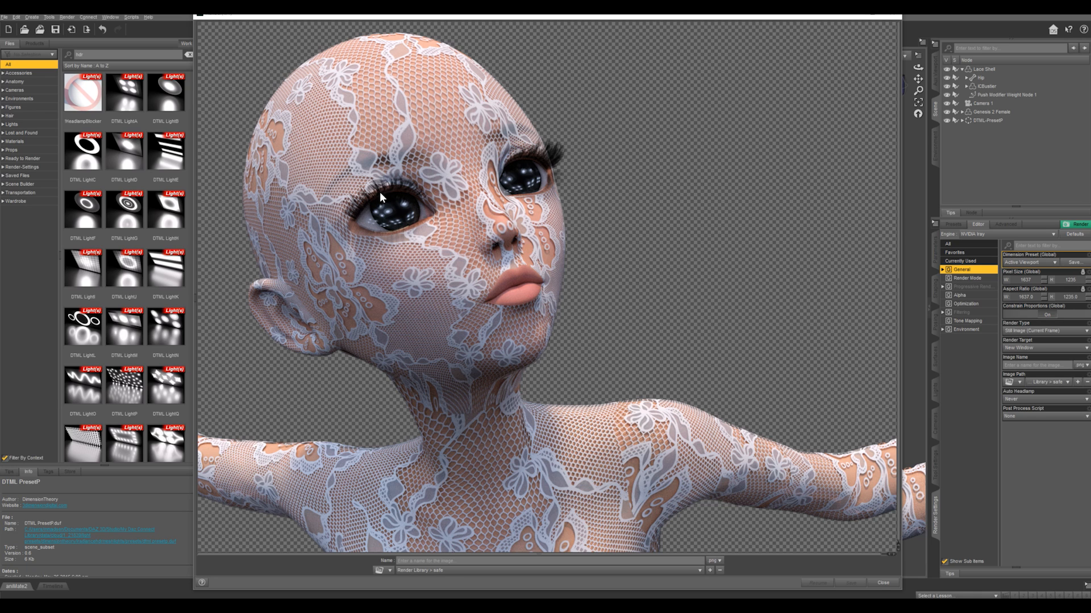
mouse_move(516, 244)
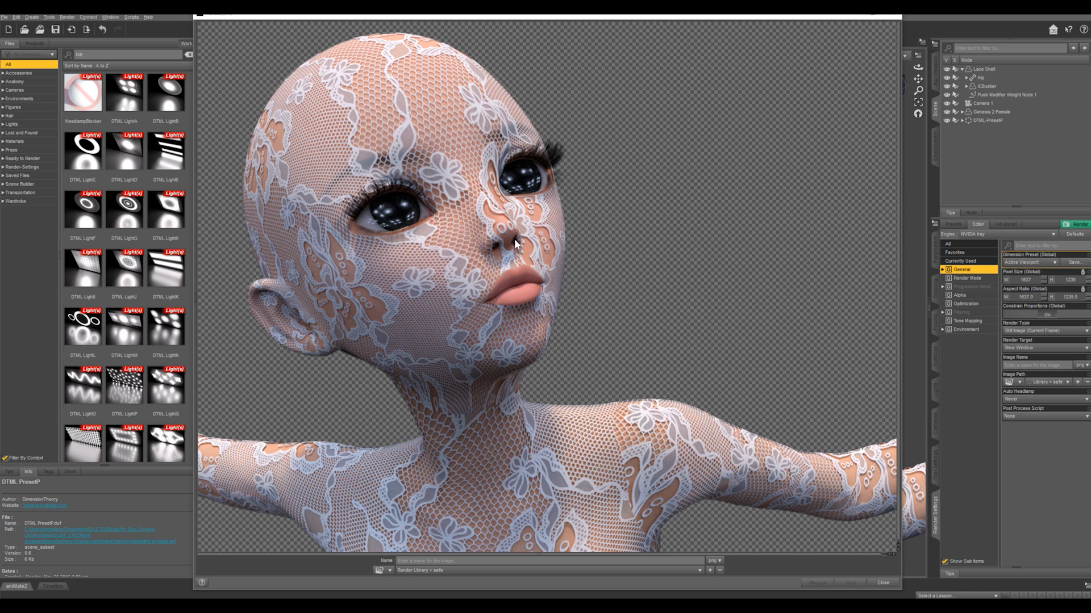
mouse_move(703, 219)
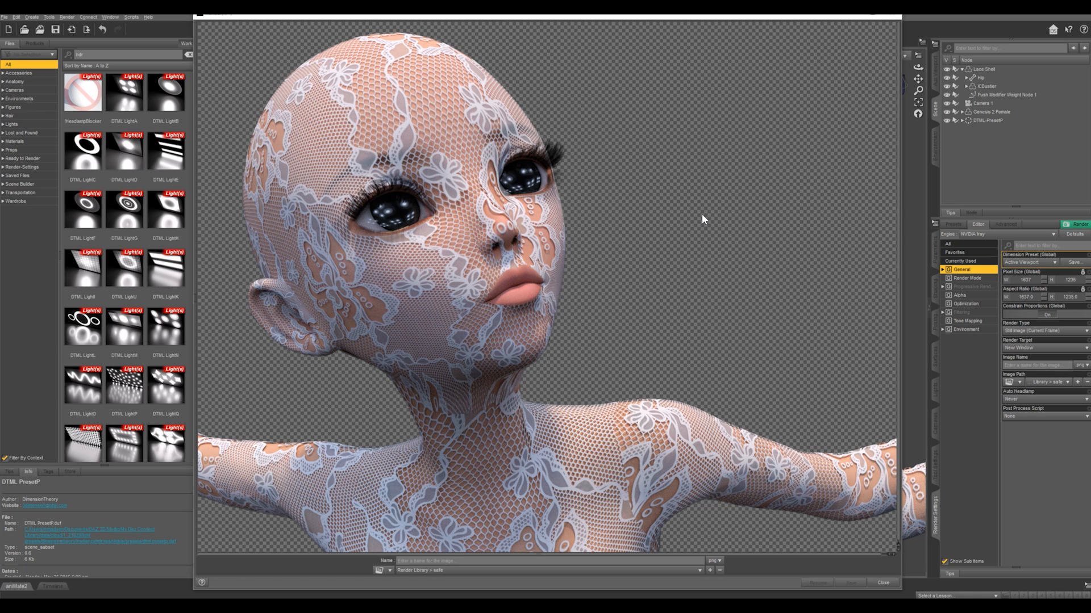
mouse_move(917, 252)
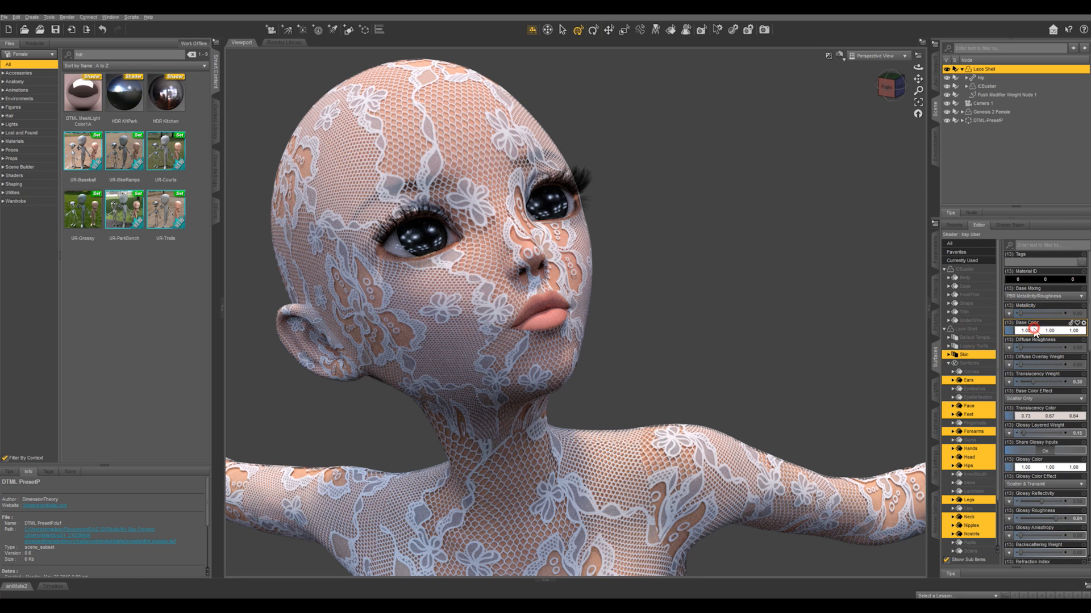
Set the Lace Shell base colour to black, then change it to a purple shade.
left_click(1032, 329)
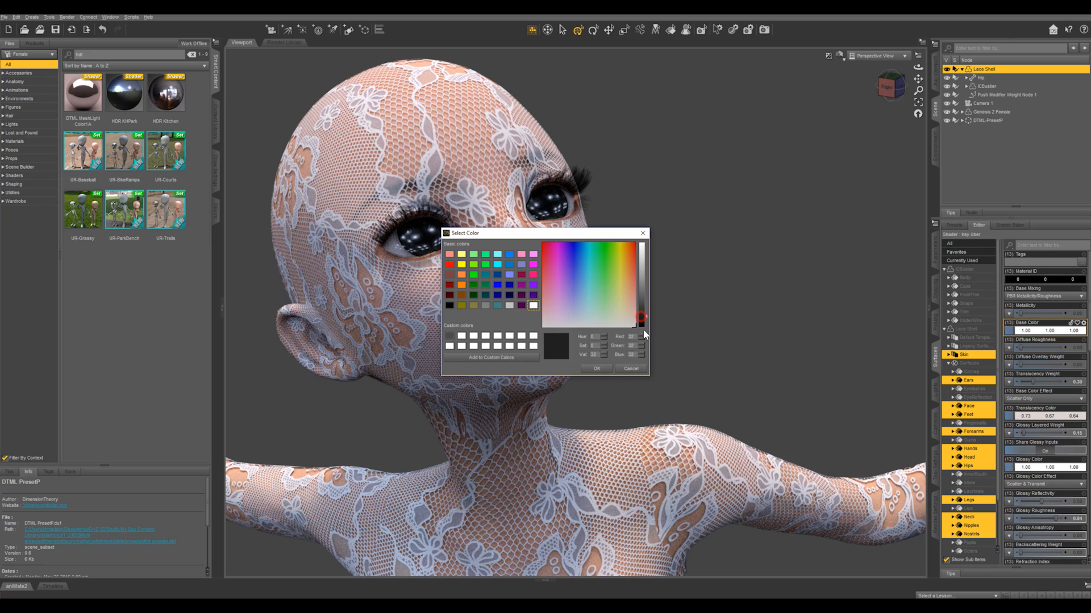
left_click(595, 368)
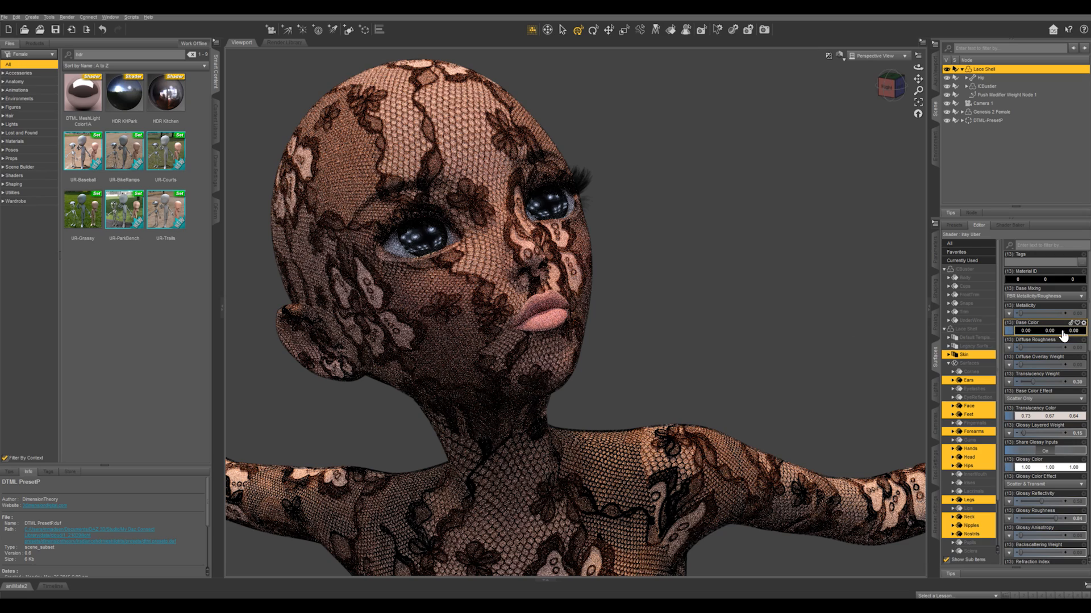
left_click(1075, 323)
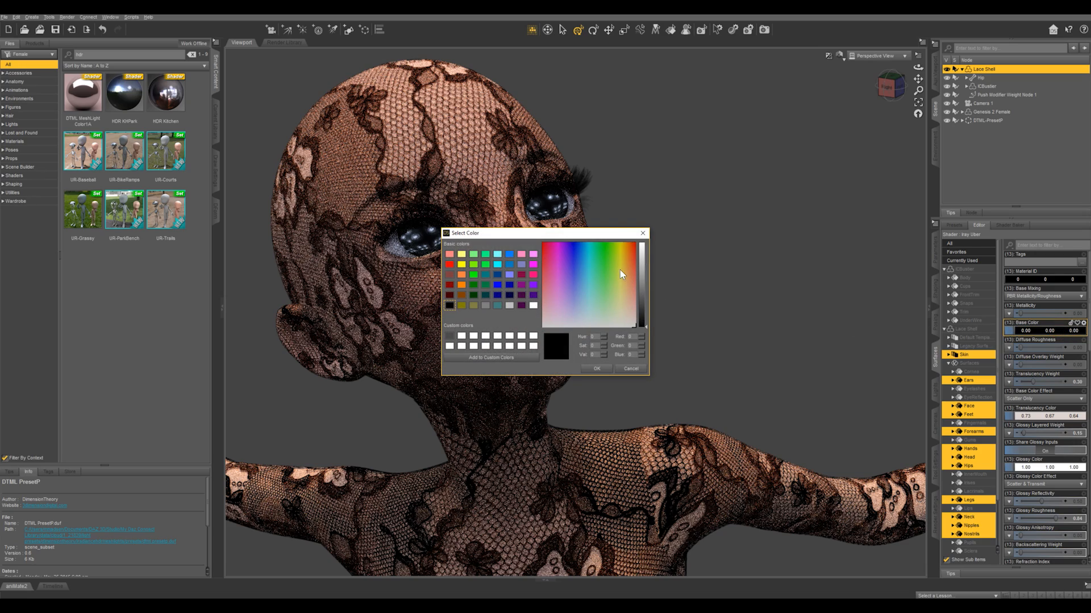
left_click(595, 368)
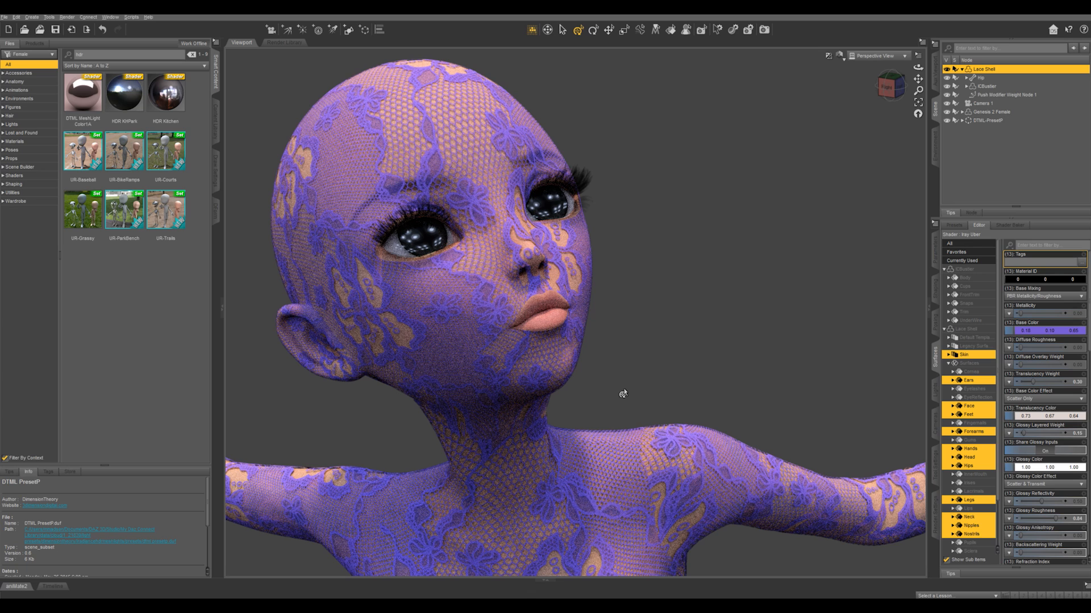